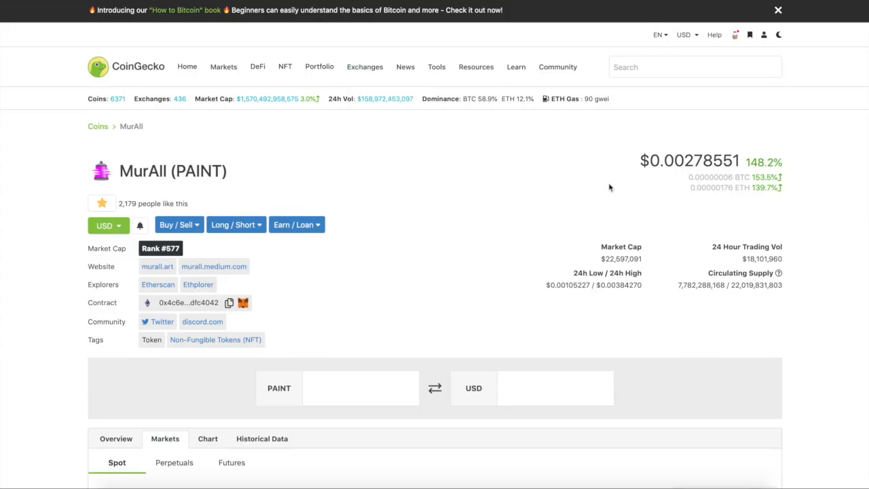
{"action": "mouse_move", "coordinate": [611, 187]}
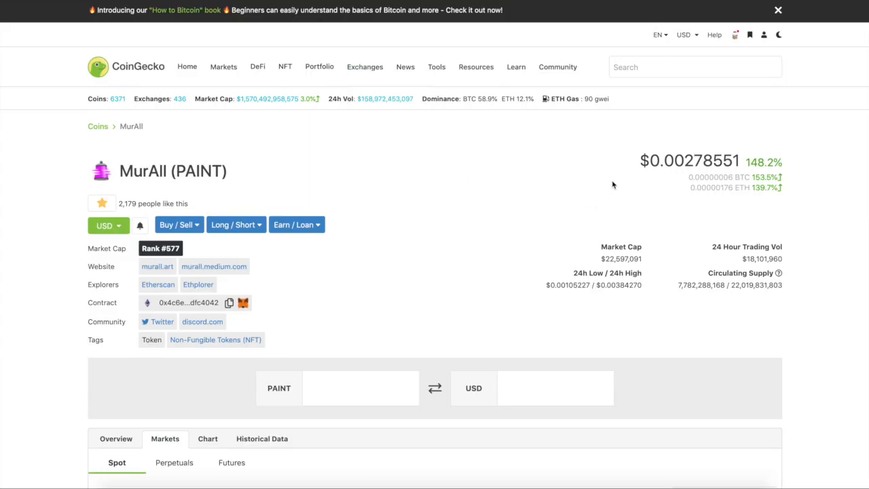
{"action": "mouse_move", "coordinate": [652, 181]}
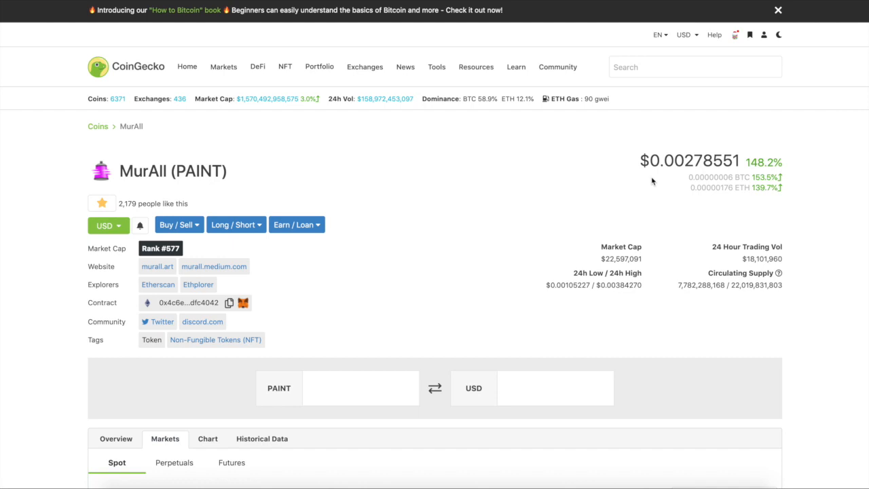
{"action": "mouse_move", "coordinate": [740, 168]}
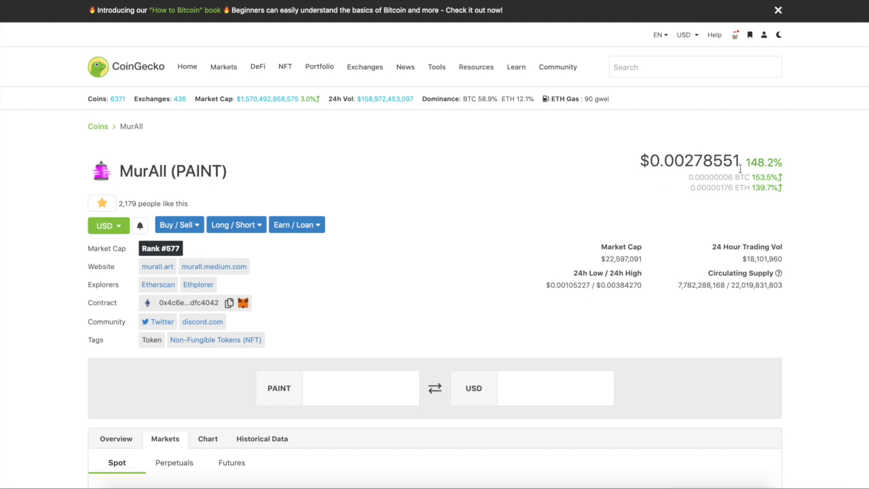
{"action": "mouse_move", "coordinate": [606, 198]}
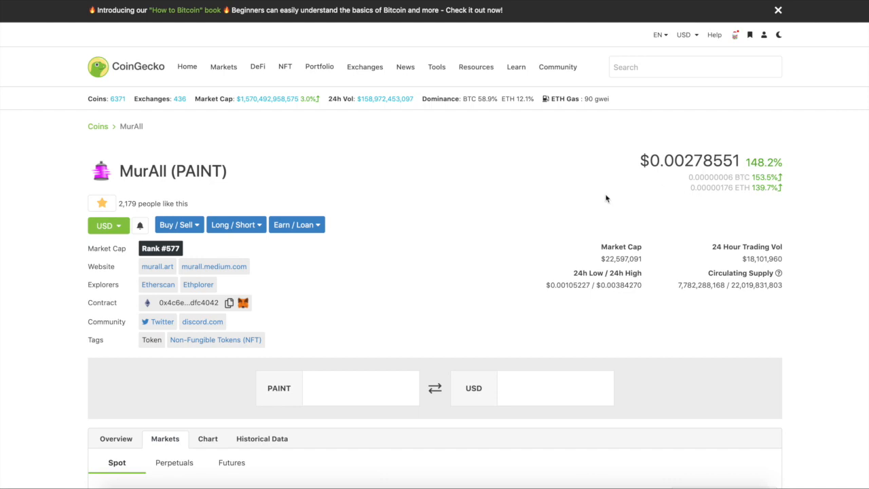
Switch the MurAll (PAINT) coin page to Overview and read through its price chart and market stats.
{"action": "scroll", "scroll_direction": "down", "scroll_amount": 3}
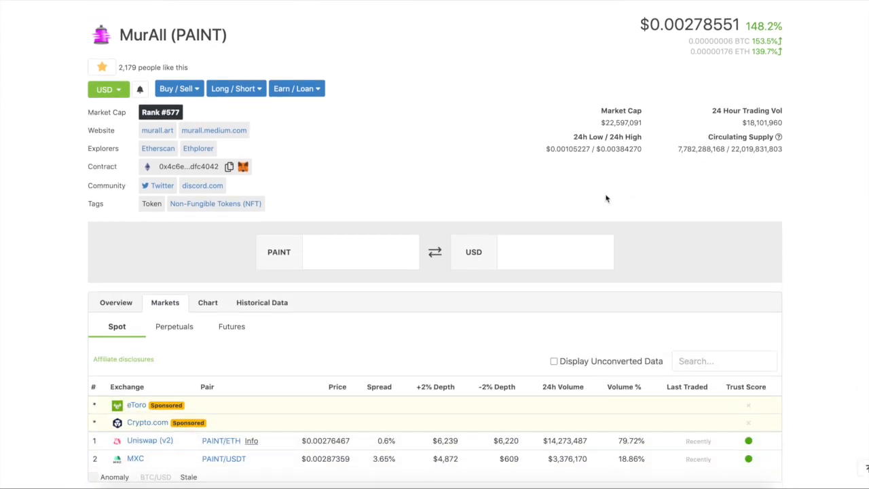
{"action": "left_click", "coordinate": [115, 301]}
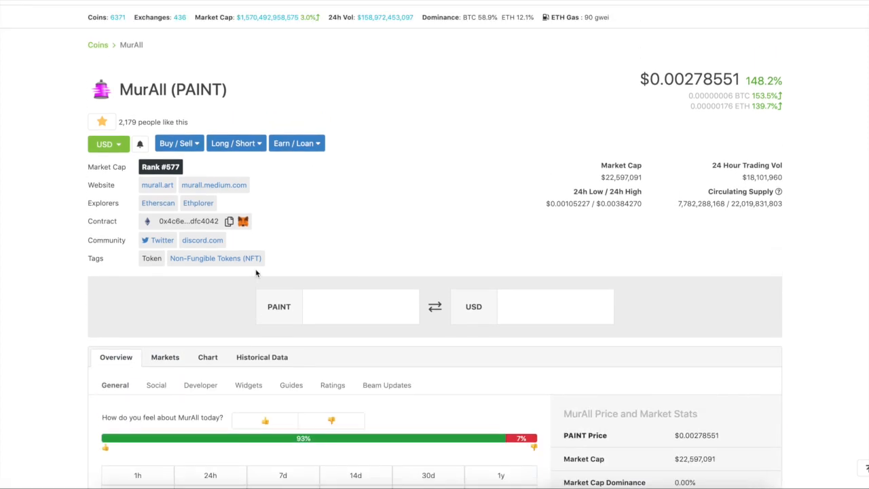
{"action": "scroll", "scroll_direction": "down", "scroll_amount": 3}
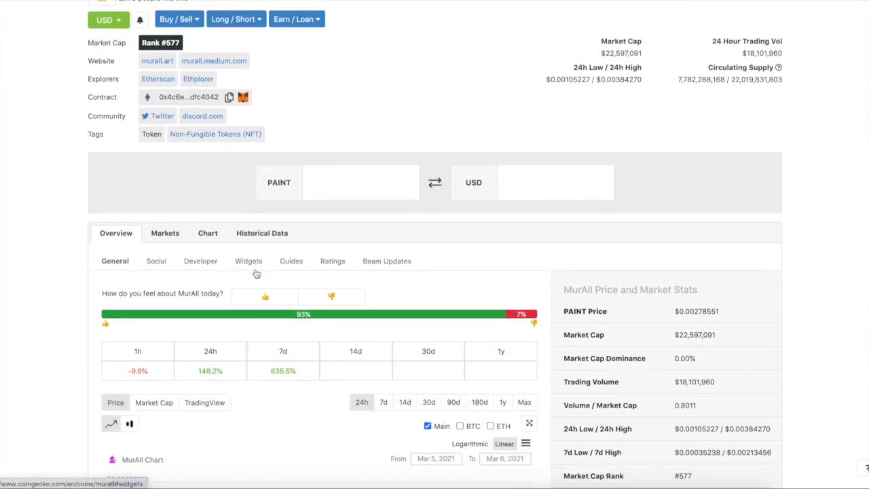
{"action": "scroll", "scroll_direction": "down", "scroll_amount": 3}
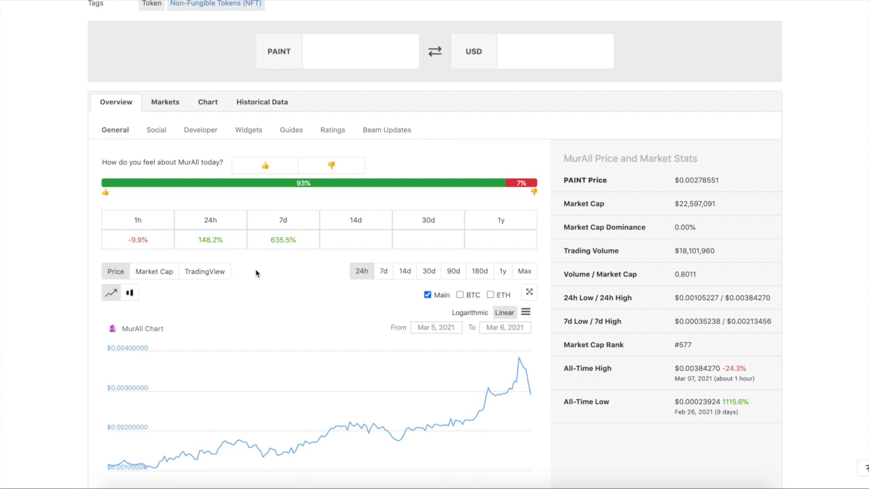
{"action": "mouse_move", "coordinate": [258, 272]}
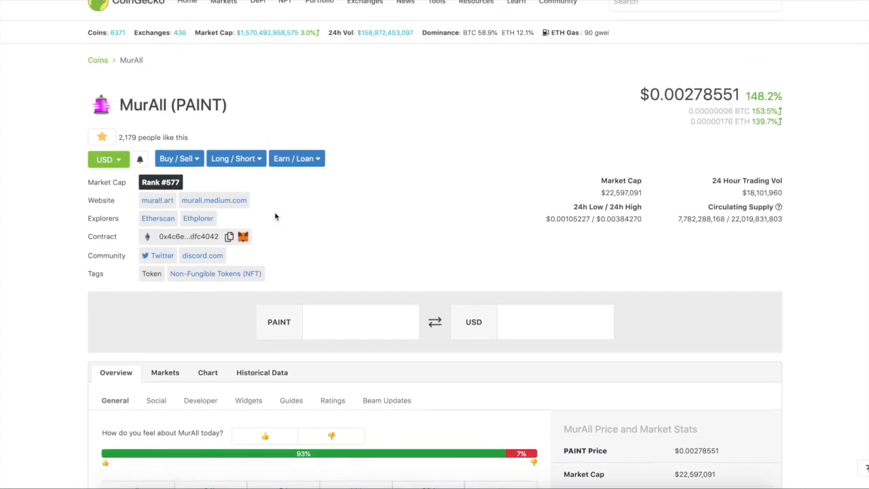
{"action": "scroll", "scroll_direction": "down", "scroll_amount": 3}
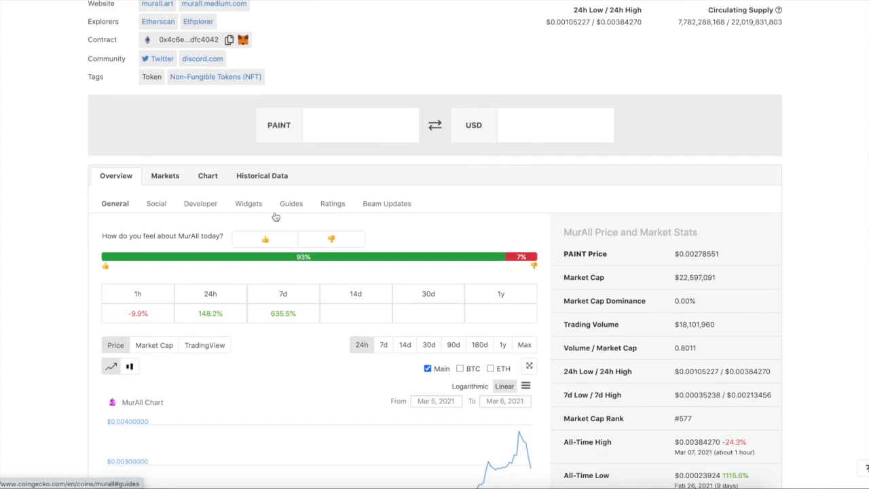
{"action": "scroll", "scroll_direction": "down", "scroll_amount": 3}
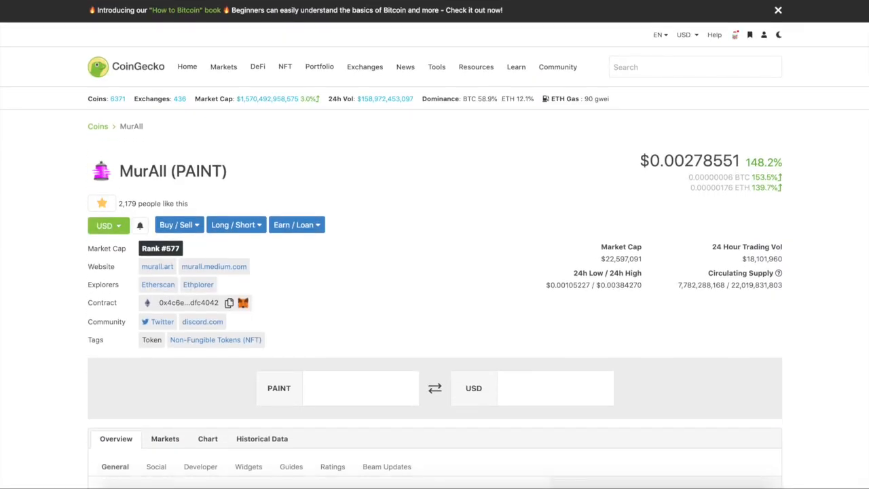
Go to murall.art and enter the DRAW editor showing the layered collaborative mural.
{"action": "left_click", "coordinate": [157, 266]}
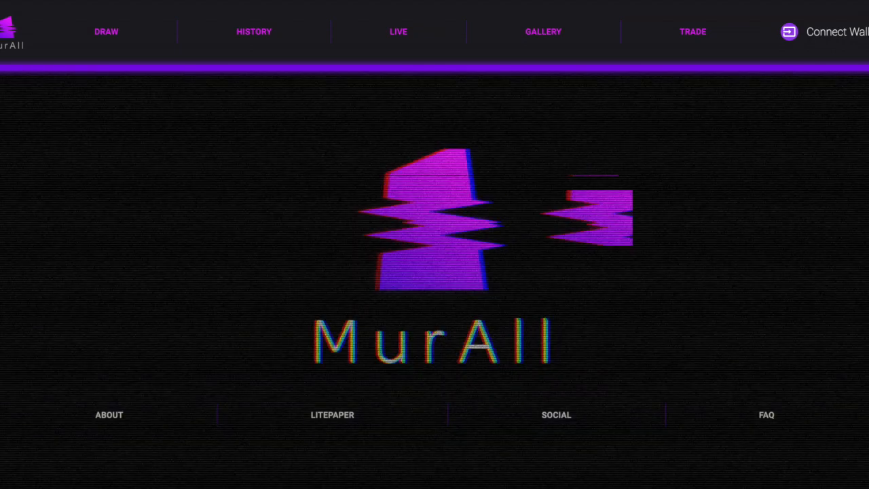
{"action": "left_click", "coordinate": [105, 31]}
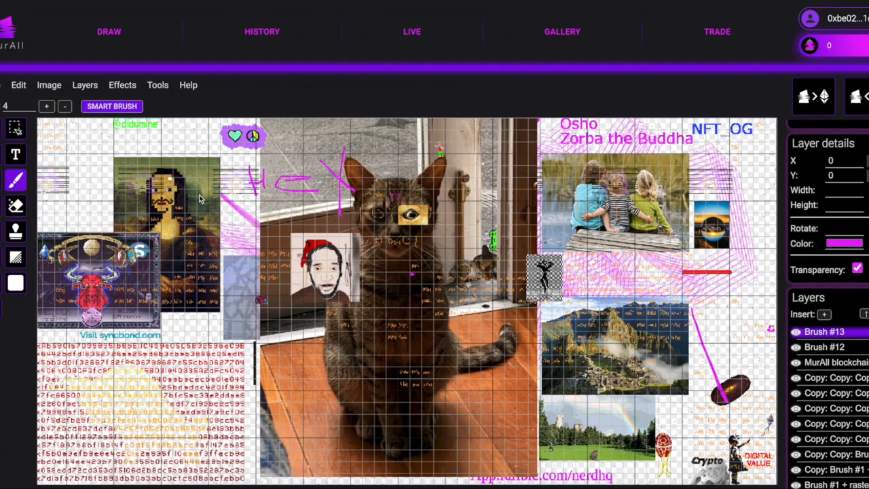
{"action": "mouse_move", "coordinate": [442, 386]}
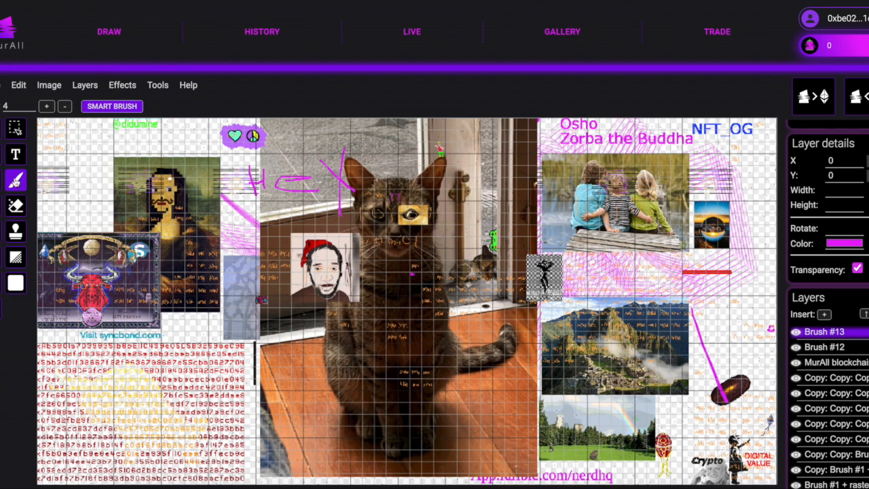
Draw magenta freehand loops over the cat photo in the middle of the mural.
{"action": "left_click_drag", "start_coordinate": [332, 177], "coordinate": [415, 258]}
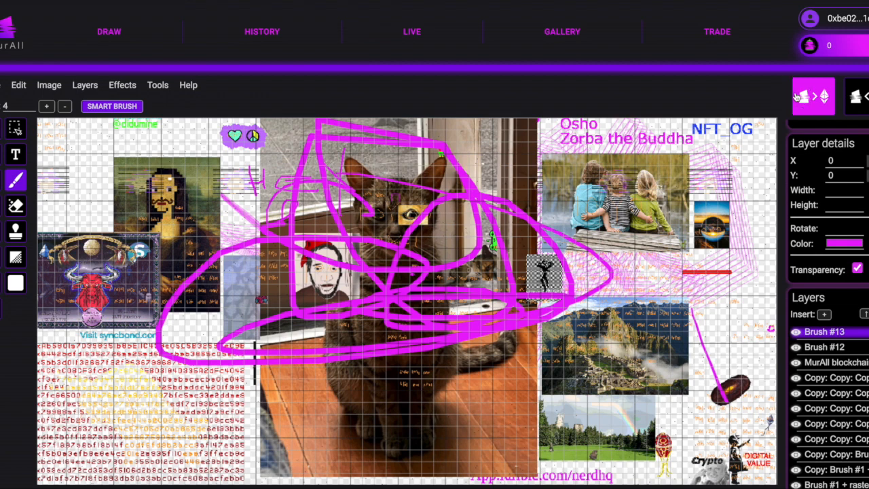
{"action": "left_click", "coordinate": [811, 96]}
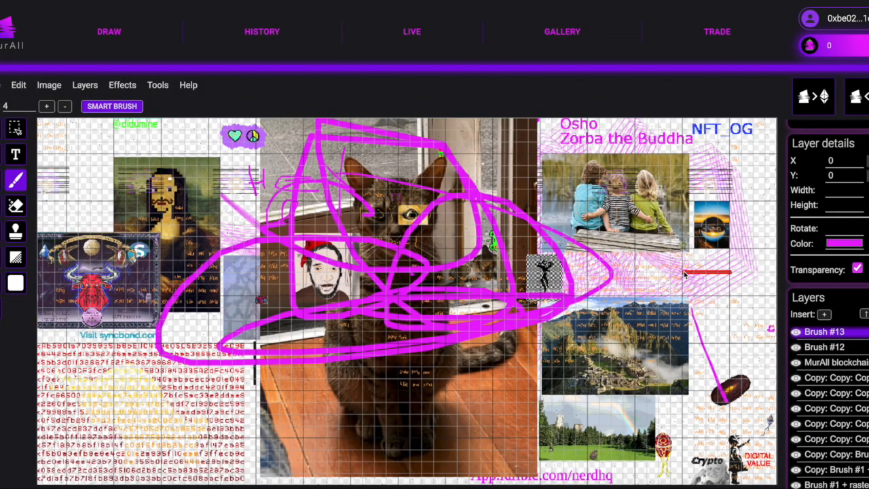
{"action": "mouse_move", "coordinate": [291, 12]}
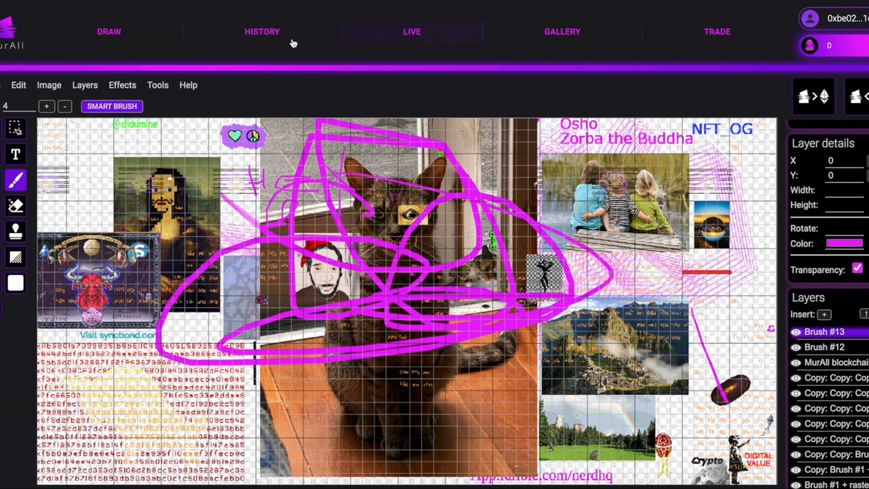
Show the LIVE mural with the unmarked cat photo and read the LitePaper's NFT, Gallery and Data Storage sections.
{"action": "left_click", "coordinate": [411, 31]}
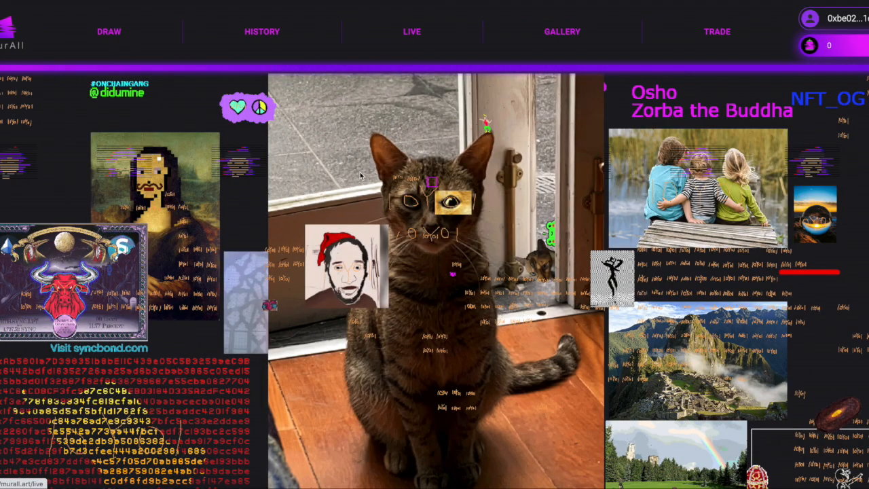
{"action": "mouse_move", "coordinate": [372, 207]}
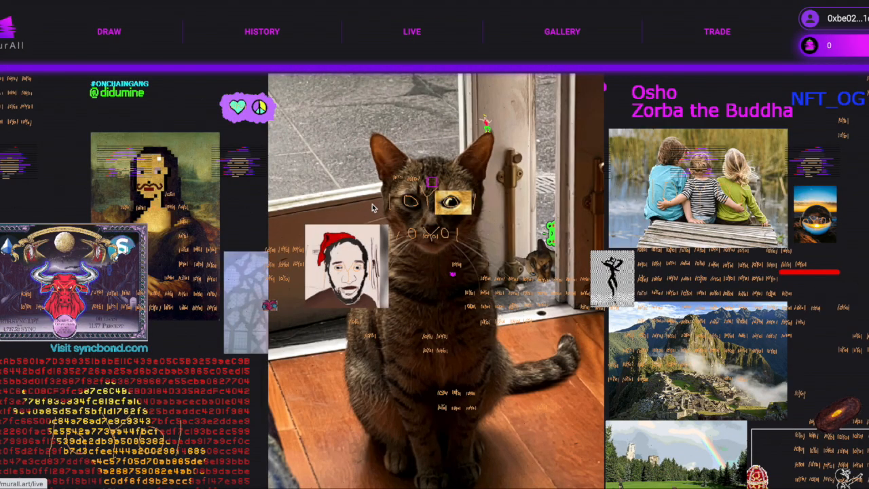
{"action": "mouse_move", "coordinate": [332, 175]}
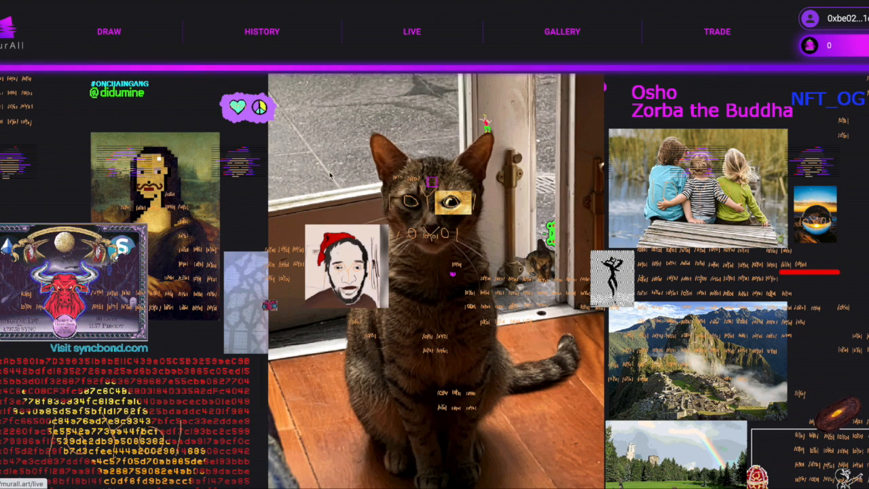
{"action": "mouse_move", "coordinate": [192, 148]}
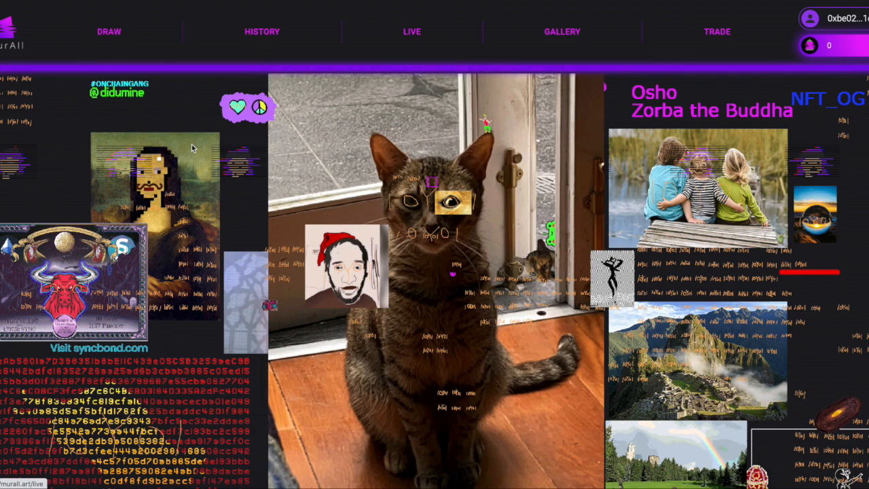
{"action": "mouse_move", "coordinate": [505, 252]}
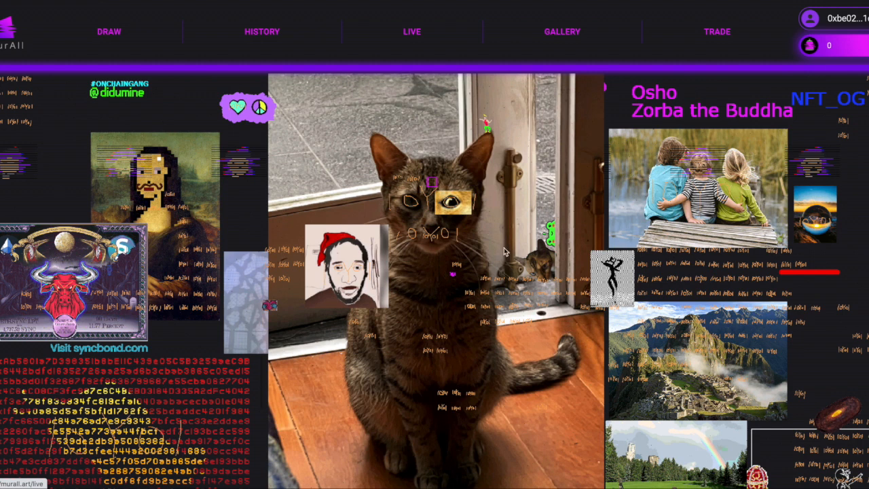
{"action": "mouse_move", "coordinate": [581, 286]}
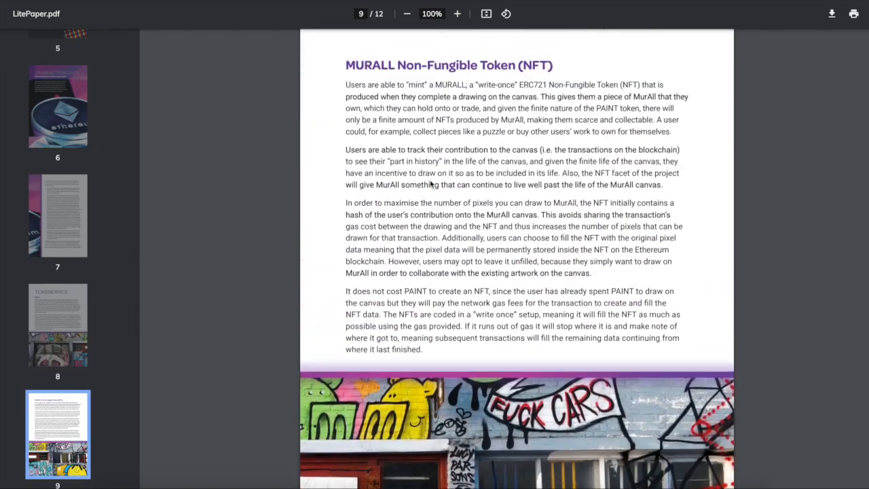
{"action": "scroll", "scroll_direction": "down", "scroll_amount": 3}
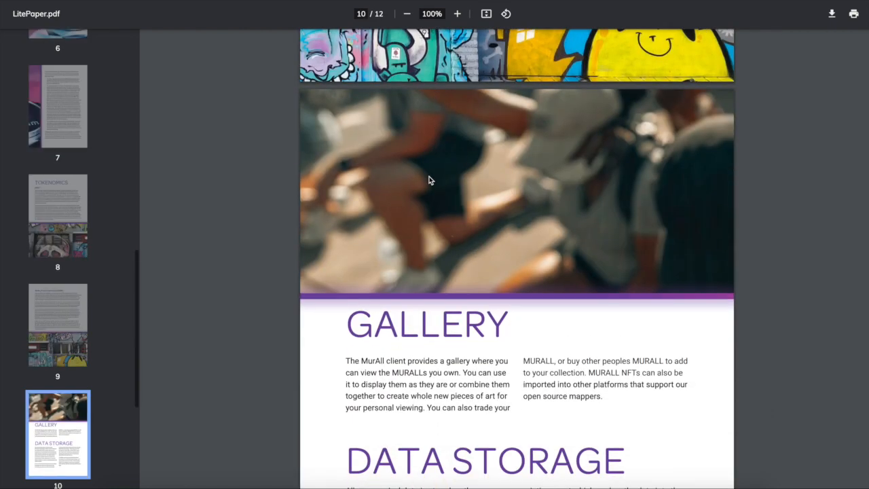
{"action": "scroll", "scroll_direction": "down", "scroll_amount": 3}
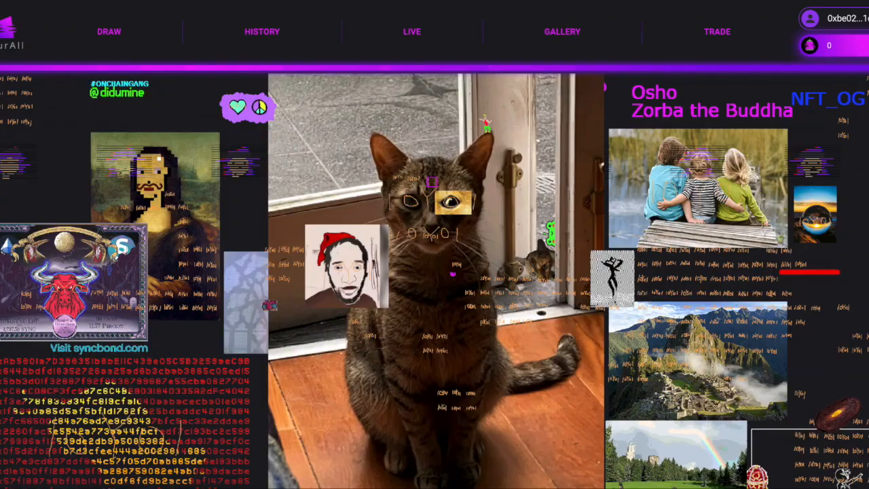
{"action": "mouse_move", "coordinate": [413, 201]}
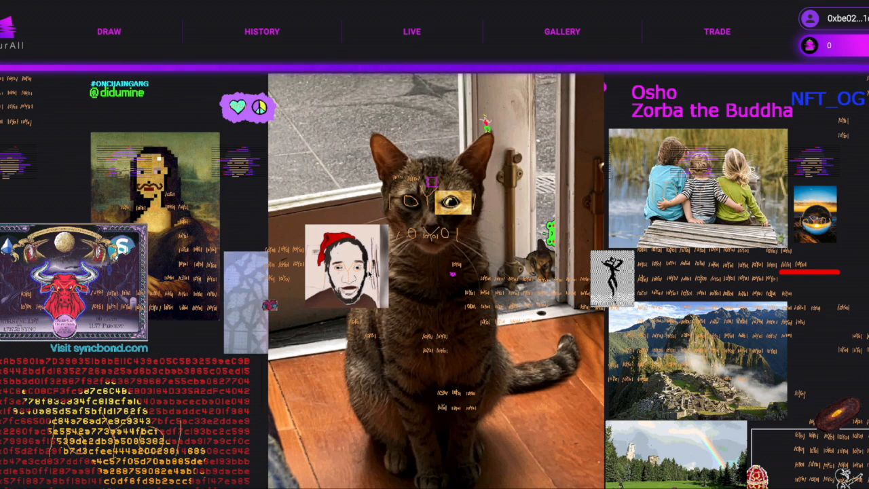
{"action": "mouse_move", "coordinate": [445, 178]}
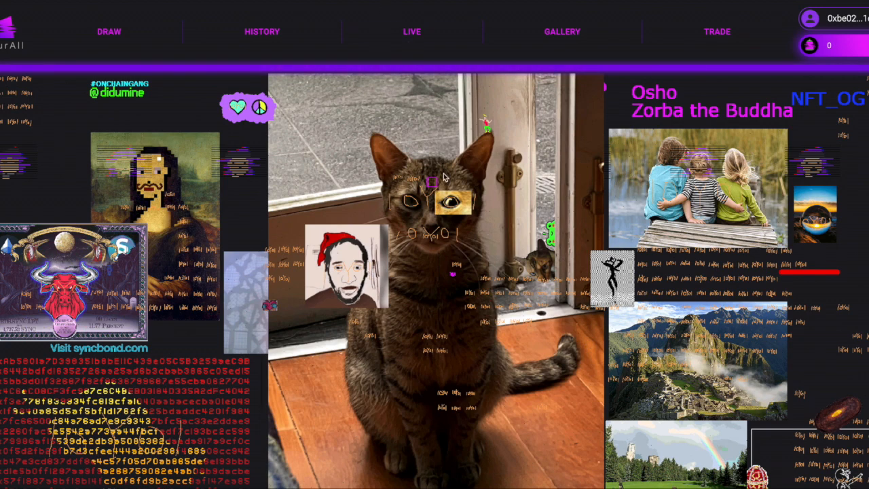
{"action": "mouse_move", "coordinate": [505, 102]}
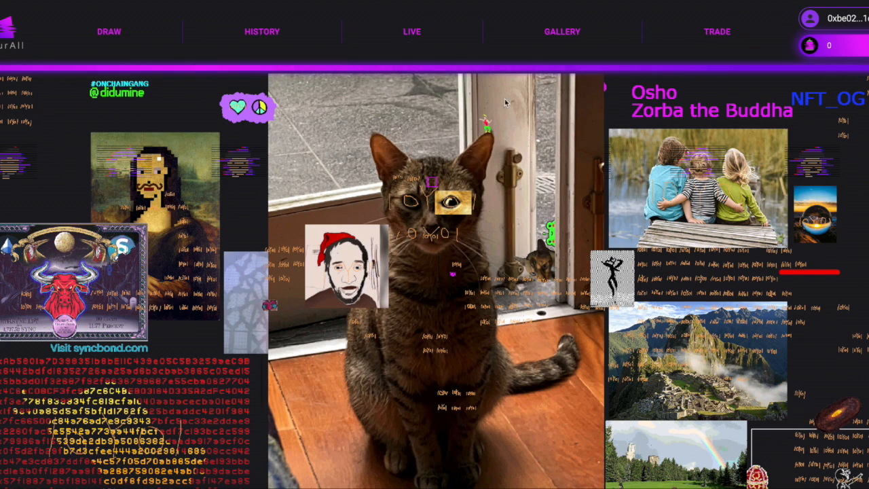
{"action": "mouse_move", "coordinate": [676, 161]}
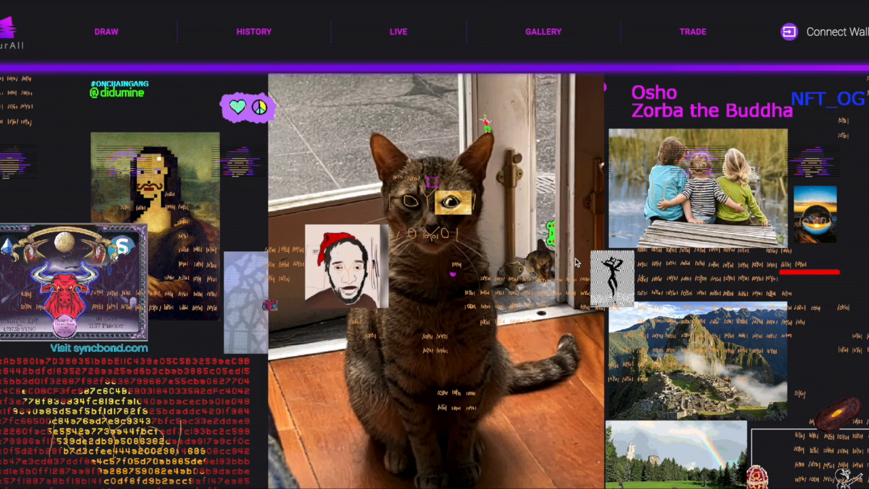
{"action": "mouse_move", "coordinate": [305, 34]}
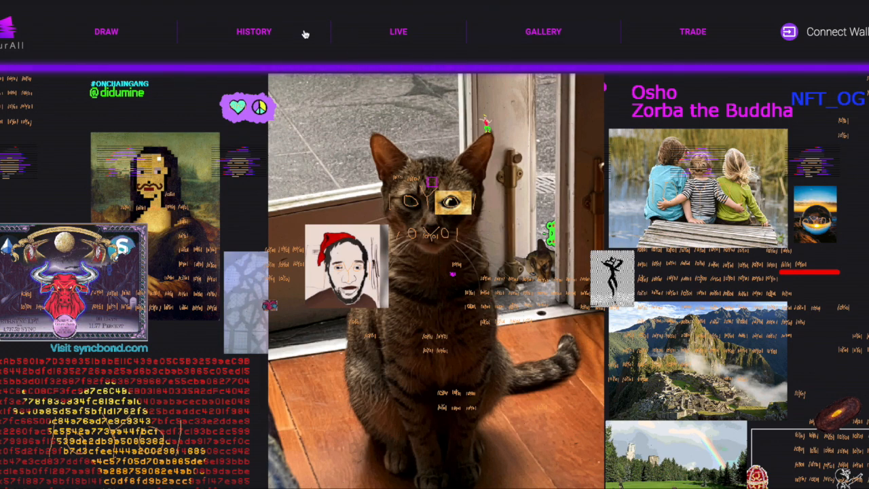
{"action": "mouse_move", "coordinate": [511, 138]}
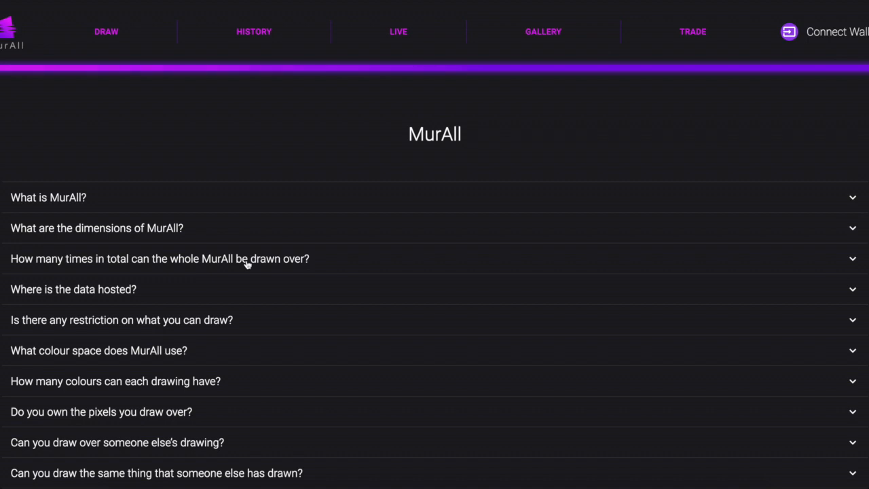
Expand the 'What is MurAll?' FAQ answer about the PAINT token, burned paint and contribution NFTs.
{"action": "left_click", "coordinate": [49, 196]}
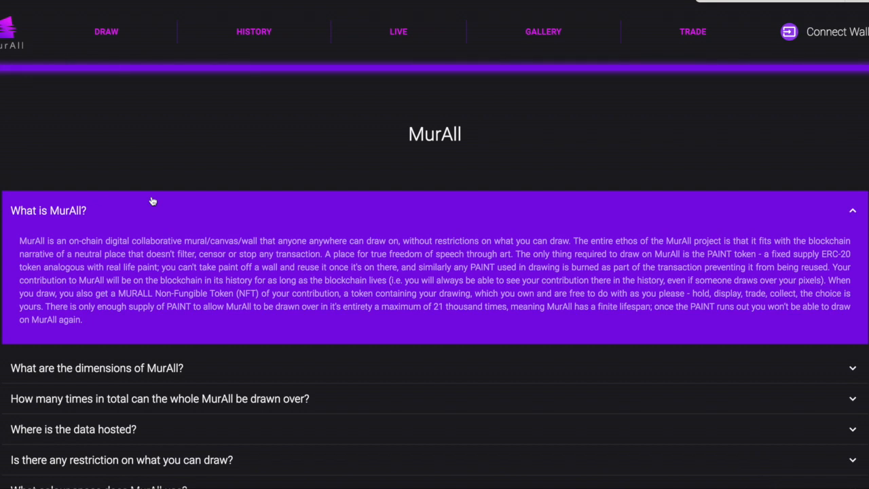
{"action": "mouse_move", "coordinate": [387, 306]}
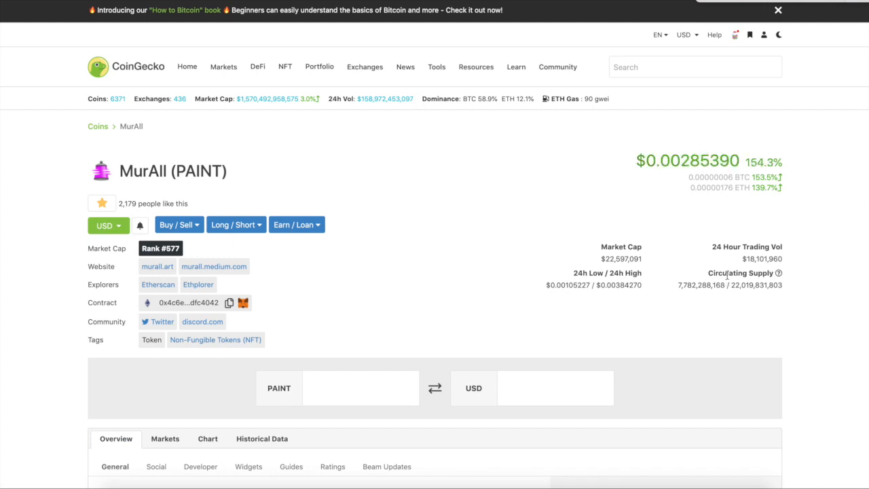
{"action": "mouse_move", "coordinate": [746, 209]}
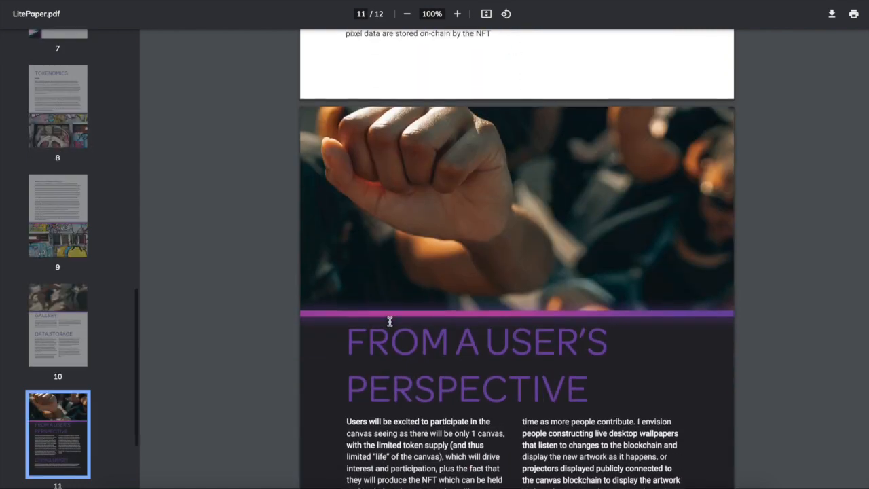
Highlight the Tokenomics paragraphs on page 8 explaining PAINT's fixed supply and burning.
{"action": "scroll", "scroll_direction": "down", "scroll_amount": 3}
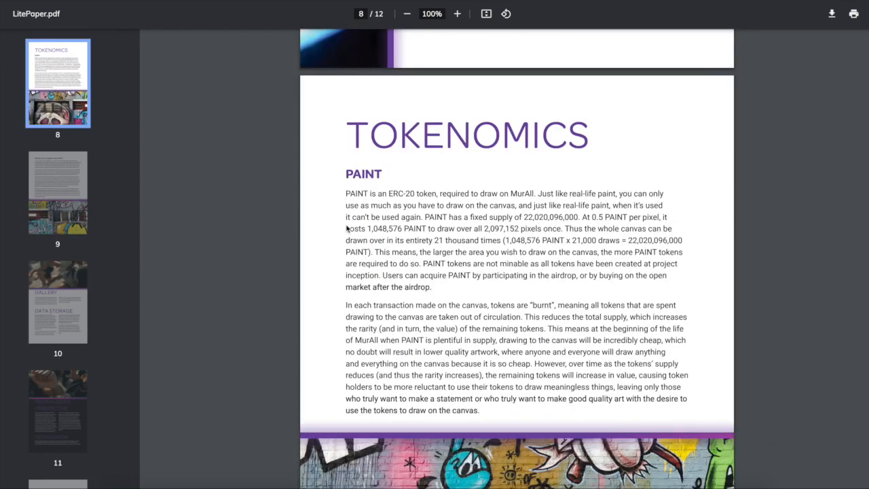
{"action": "left_click_drag", "start_coordinate": [347, 193], "coordinate": [619, 240]}
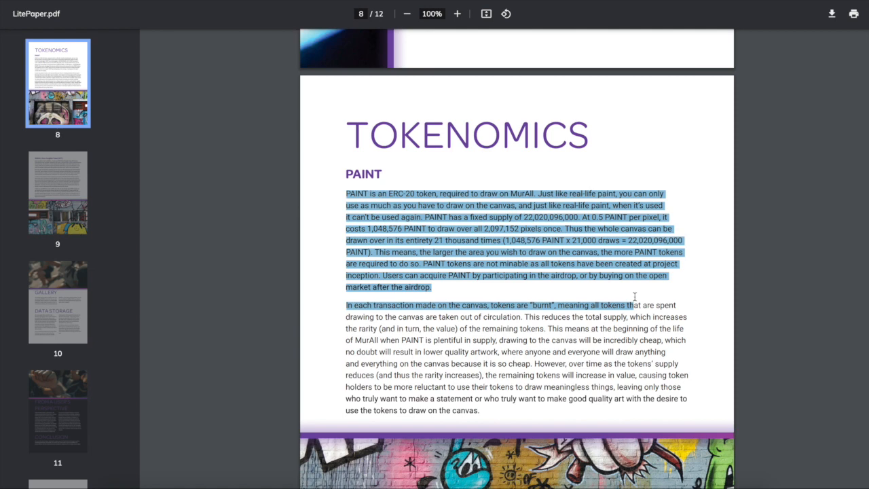
{"action": "mouse_move", "coordinate": [573, 250]}
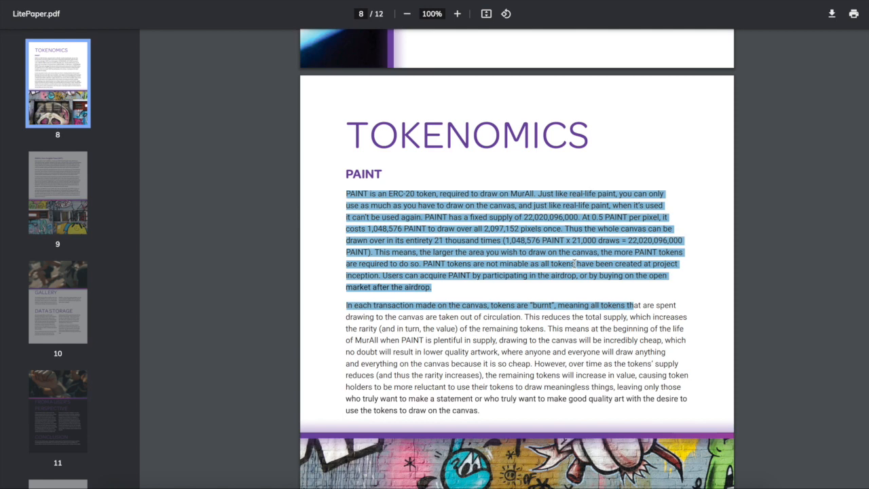
{"action": "mouse_move", "coordinate": [608, 260]}
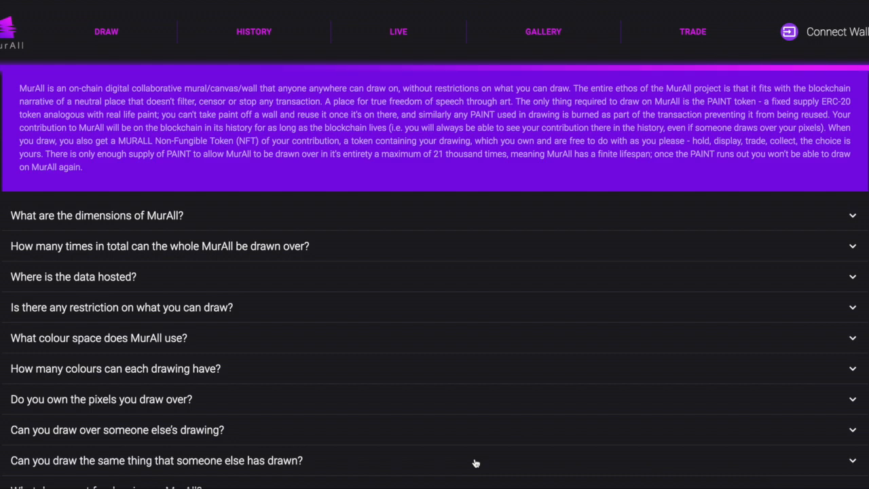
Expand the FAQ answers on data hosting, drawing restrictions and the colour space used.
{"action": "left_click", "coordinate": [73, 277]}
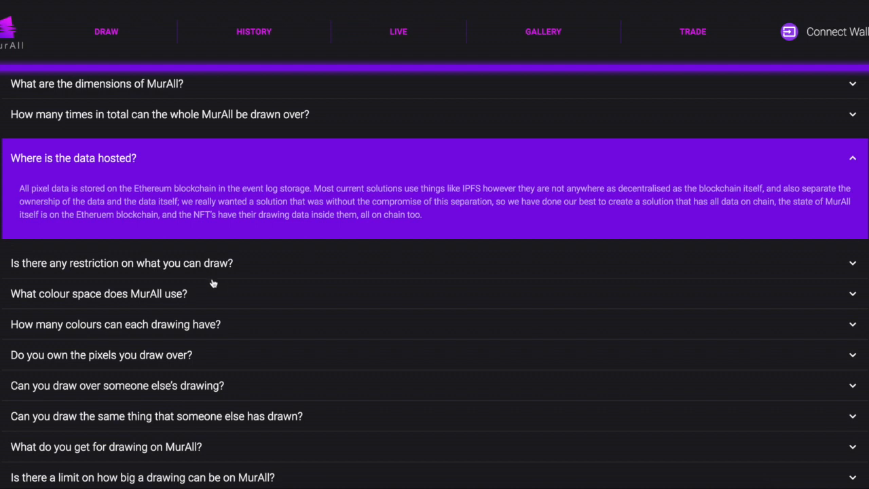
{"action": "left_click", "coordinate": [122, 263]}
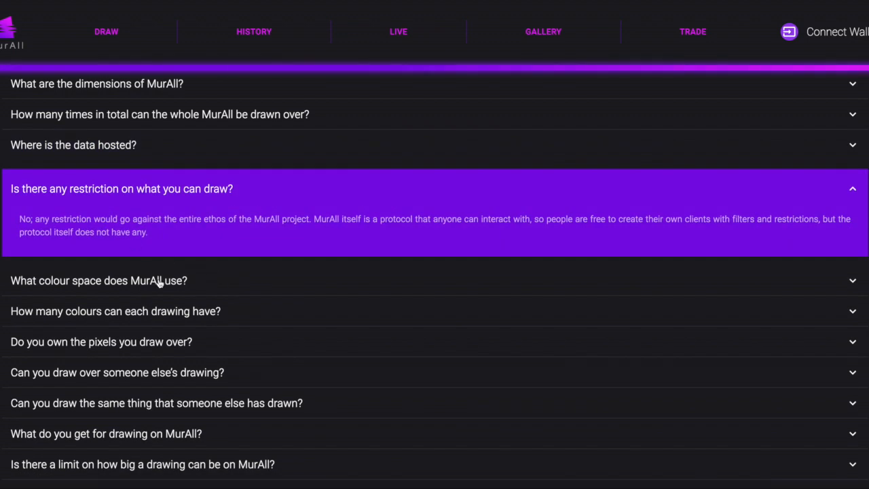
{"action": "left_click", "coordinate": [98, 280]}
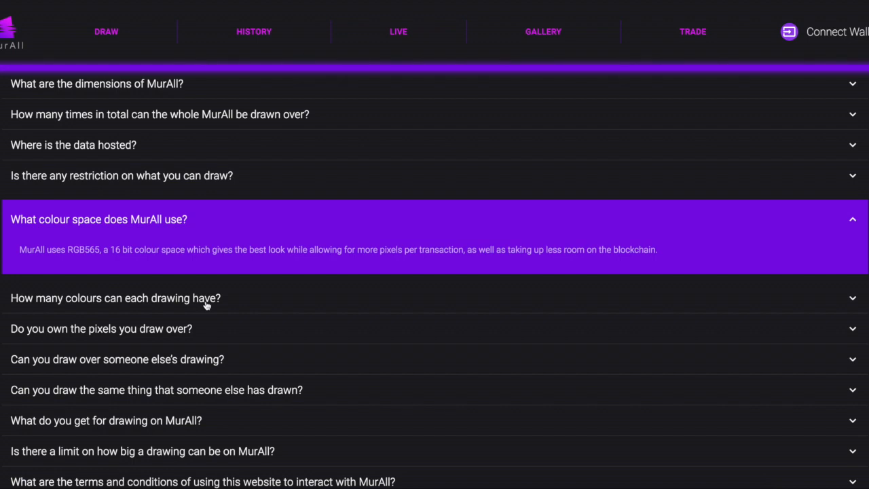
{"action": "scroll", "scroll_direction": "down", "scroll_amount": 3}
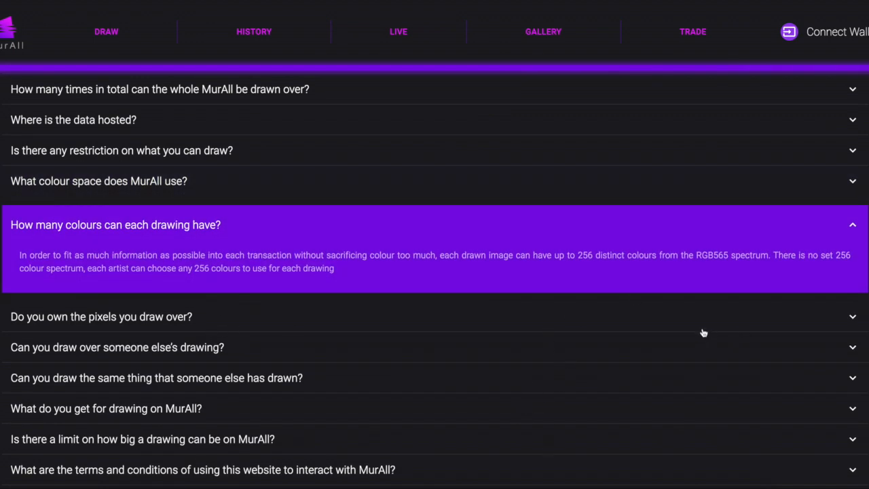
{"action": "scroll", "scroll_direction": "down", "scroll_amount": 3}
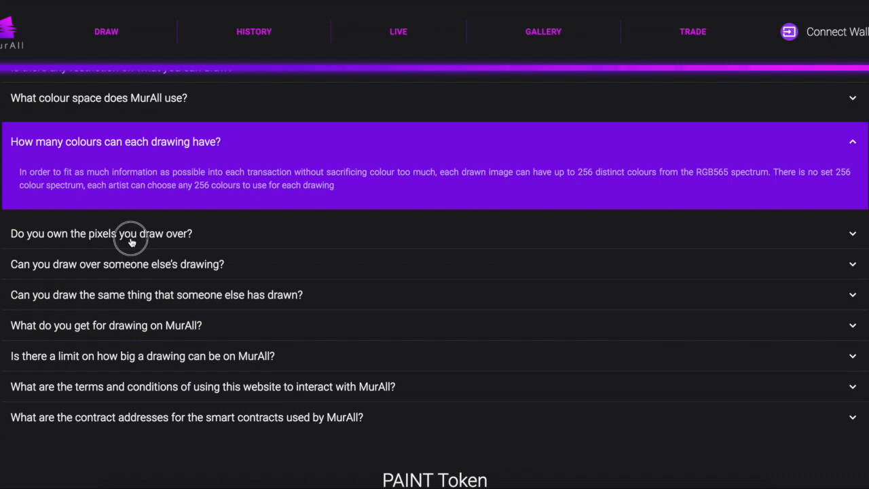
Expand the answers on pixel ownership, drawing over others and redrawing someone else's drawing.
{"action": "left_click", "coordinate": [100, 233]}
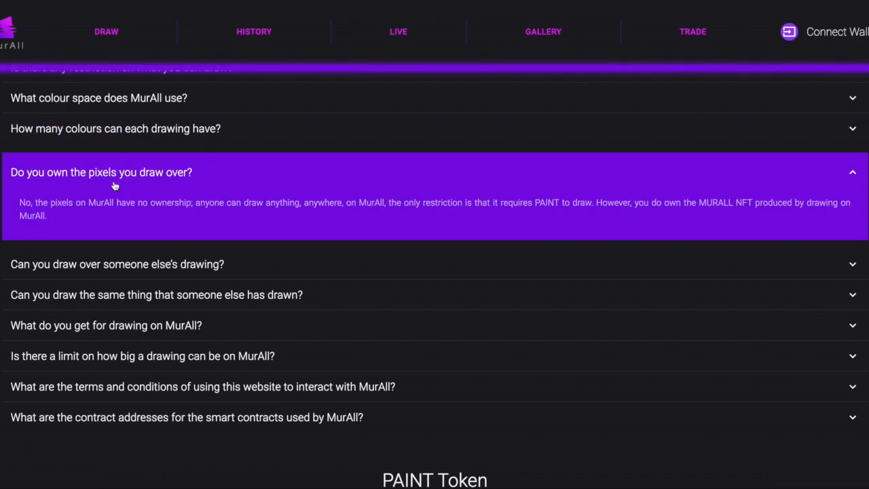
{"action": "mouse_move", "coordinate": [171, 235]}
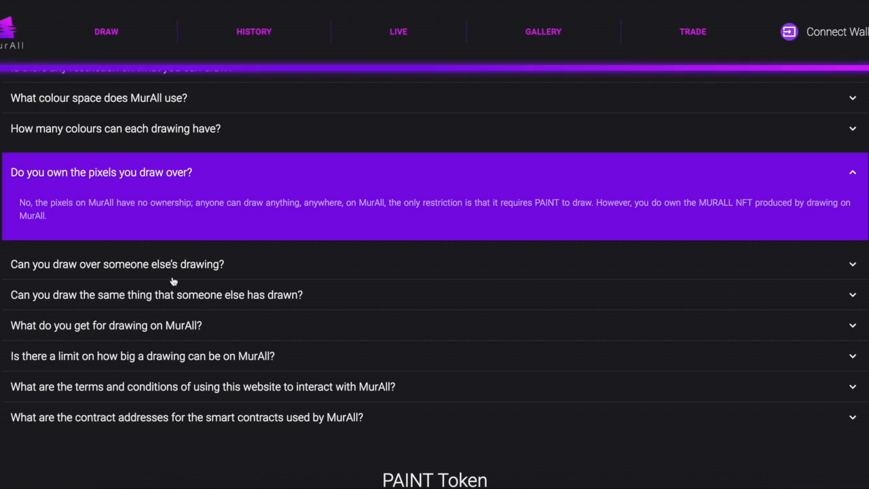
{"action": "left_click", "coordinate": [117, 264]}
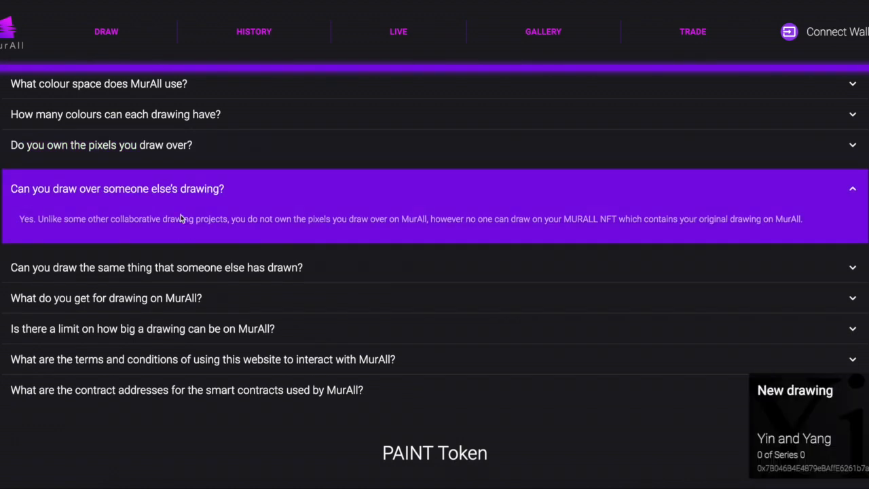
{"action": "scroll", "scroll_direction": "down", "scroll_amount": 3}
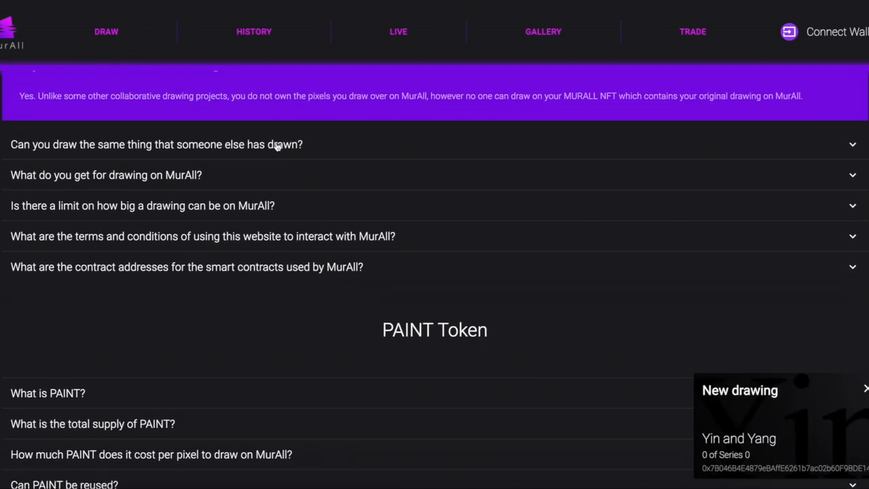
{"action": "left_click", "coordinate": [156, 144]}
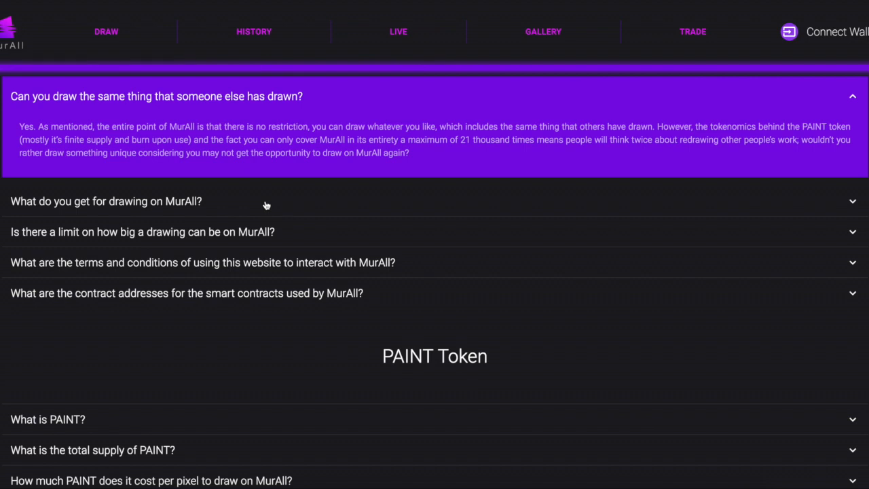
{"action": "mouse_move", "coordinate": [278, 235]}
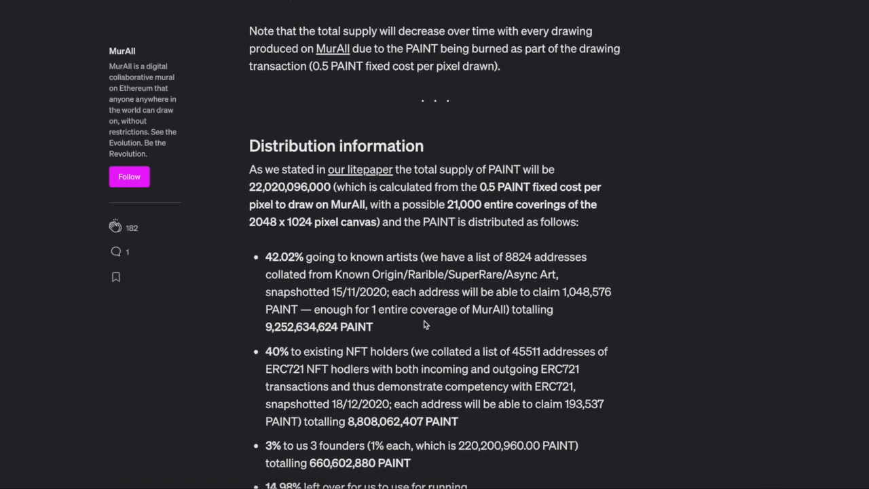
Read the PAINT distribution breakdown, including the 3% founders' allocation, down to the Trading section.
{"action": "scroll", "scroll_direction": "down", "scroll_amount": 3}
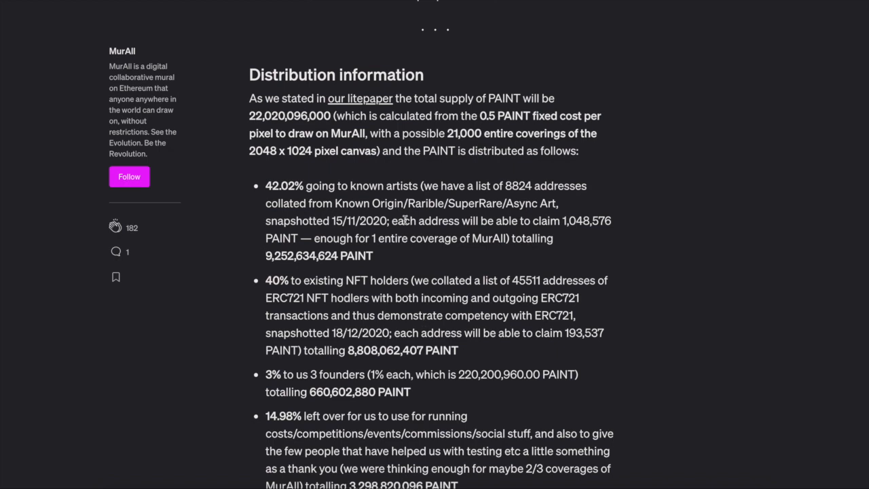
{"action": "scroll", "scroll_direction": "down", "scroll_amount": 3}
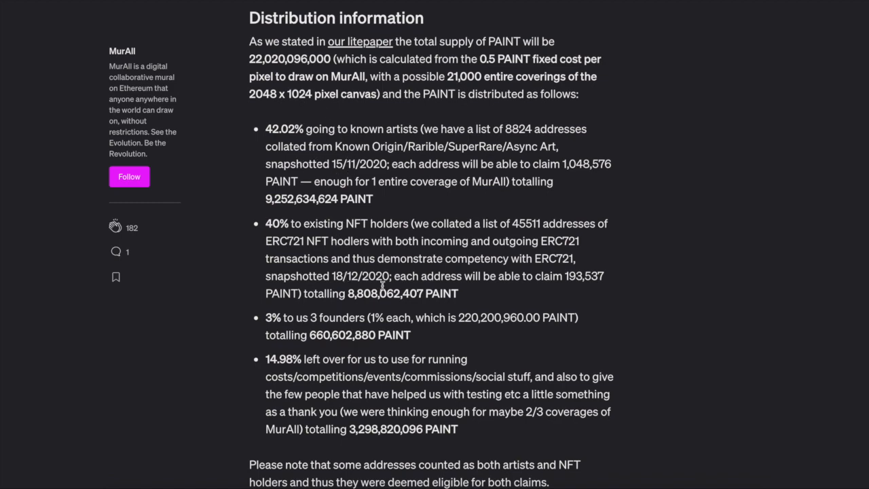
{"action": "scroll", "scroll_direction": "down", "scroll_amount": 3}
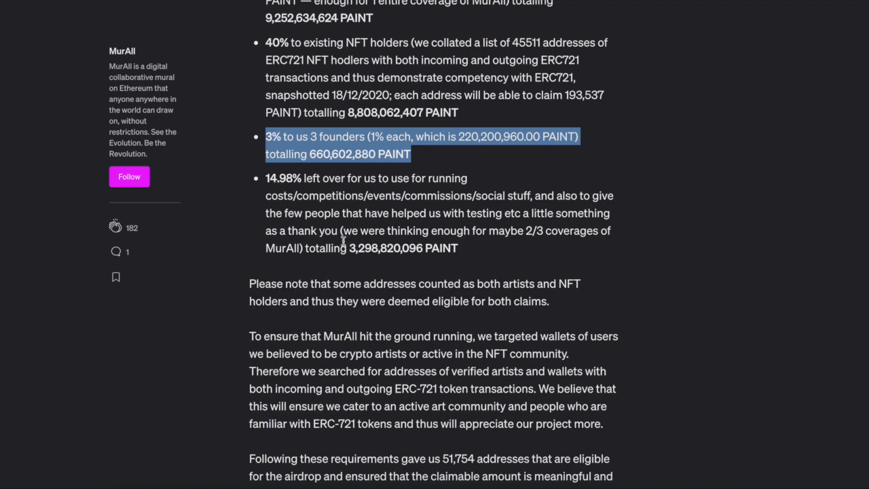
{"action": "mouse_move", "coordinate": [381, 169]}
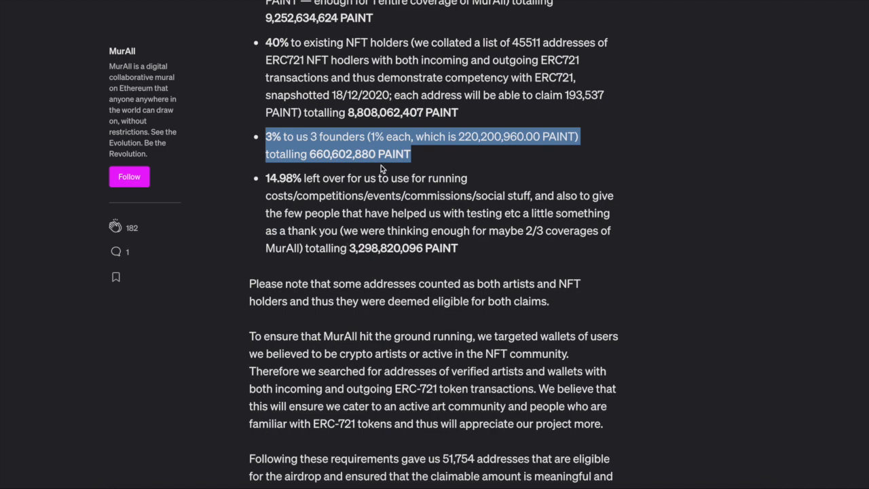
{"action": "scroll", "scroll_direction": "down", "scroll_amount": 3}
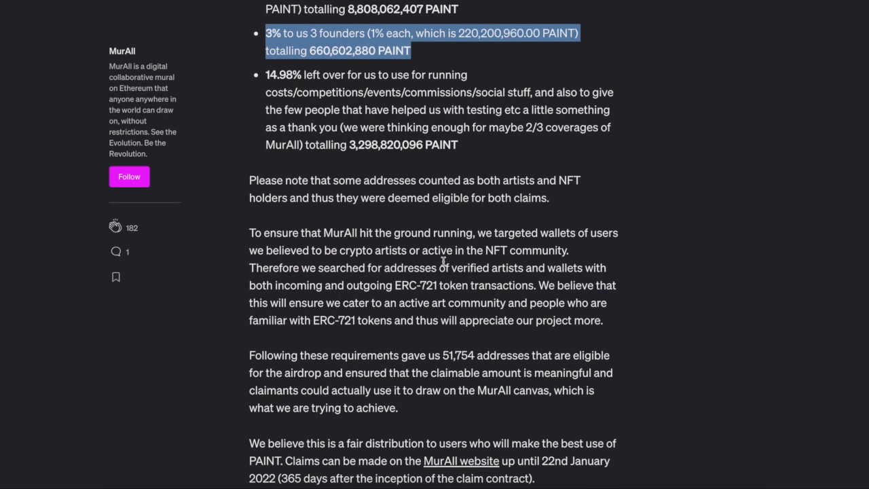
{"action": "scroll", "scroll_direction": "down", "scroll_amount": 3}
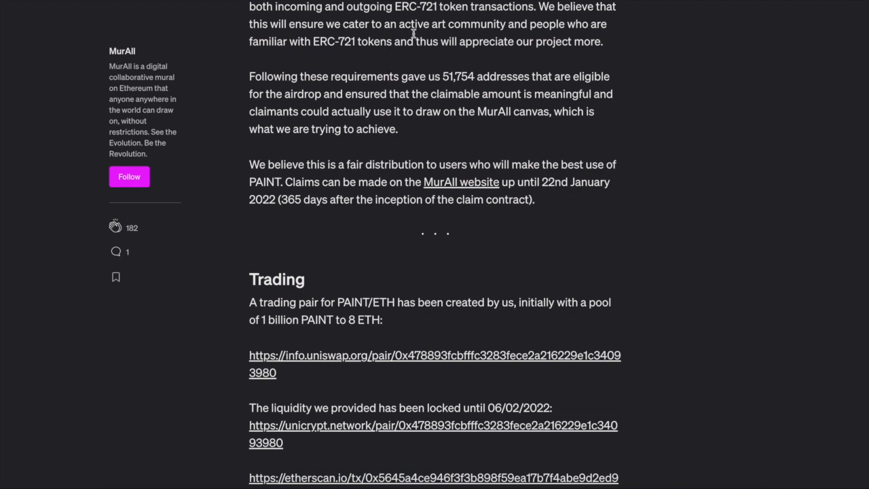
{"action": "mouse_move", "coordinate": [420, 30]}
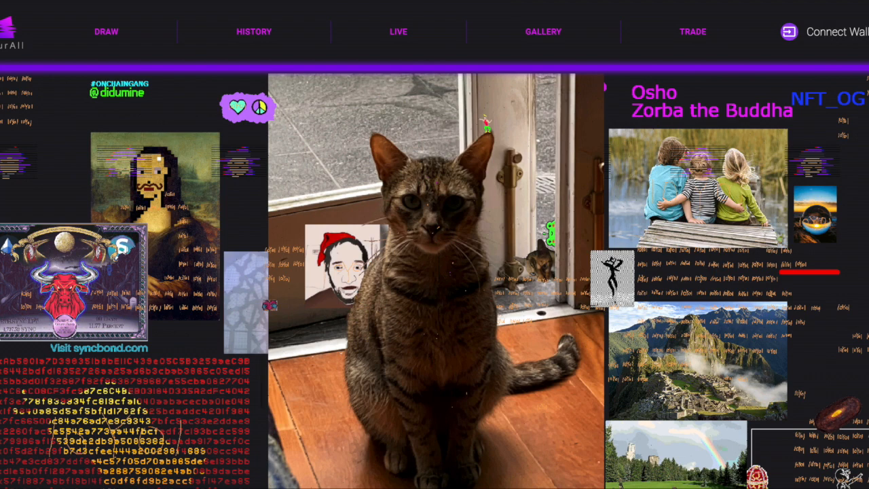
{"action": "mouse_move", "coordinate": [493, 264]}
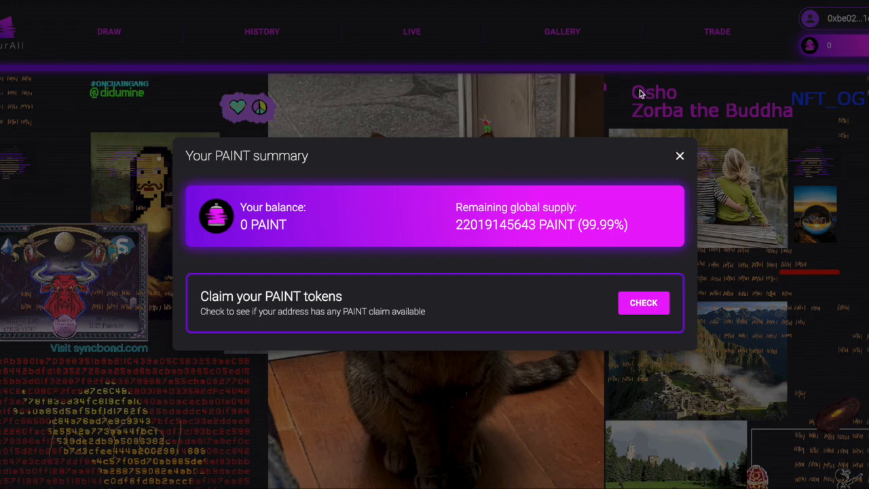
Show 'Your PAINT summary' with the zero balance, remaining global supply and claim check option.
{"action": "left_click", "coordinate": [679, 155]}
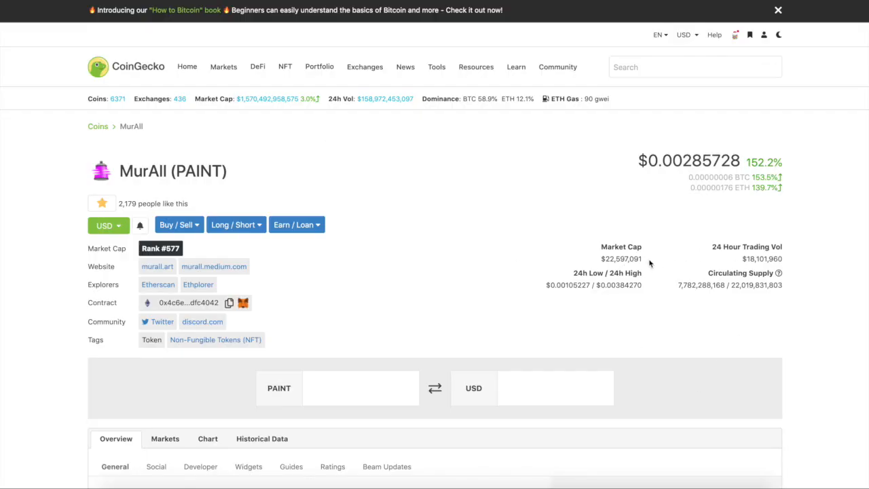
{"action": "mouse_move", "coordinate": [699, 299]}
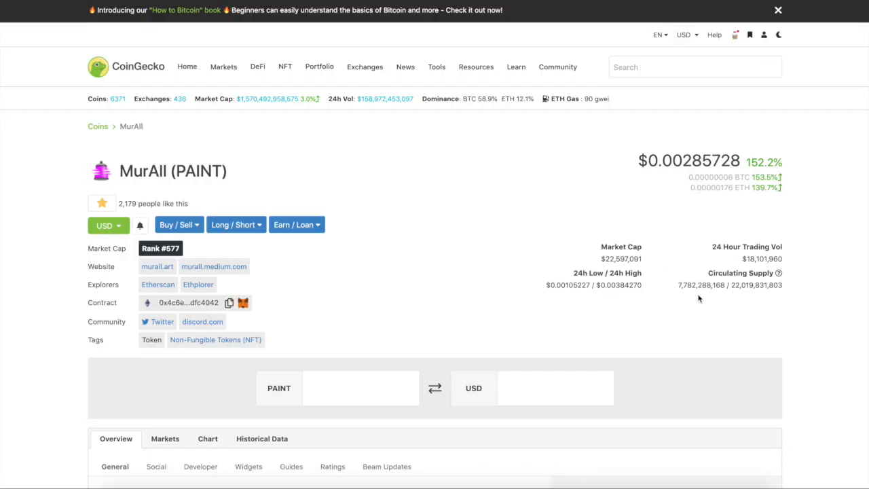
{"action": "mouse_move", "coordinate": [646, 261]}
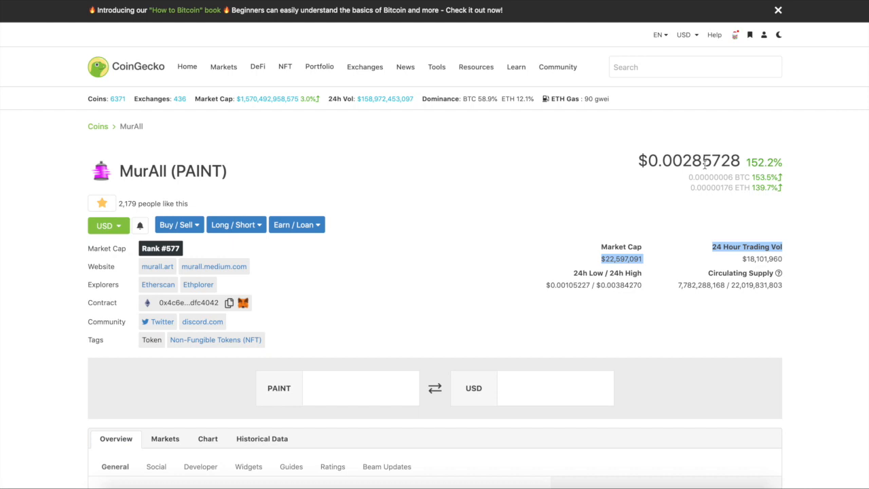
{"action": "mouse_move", "coordinate": [703, 165]}
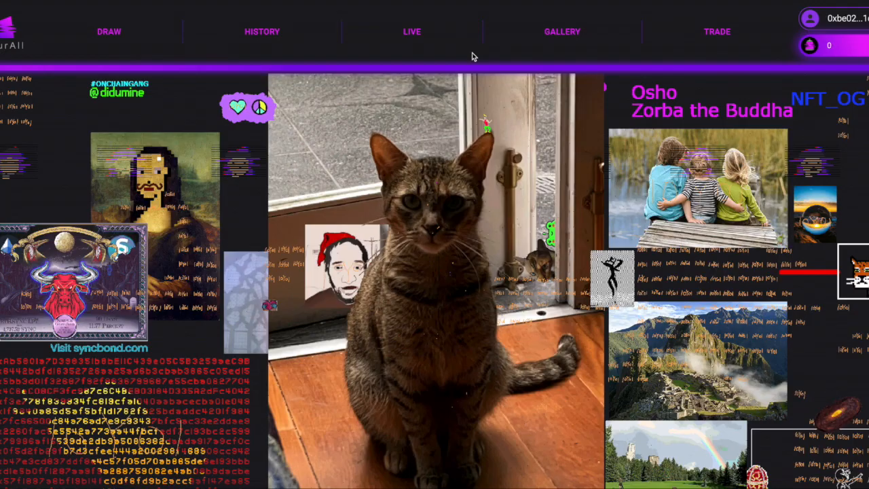
{"action": "mouse_move", "coordinate": [174, 238]}
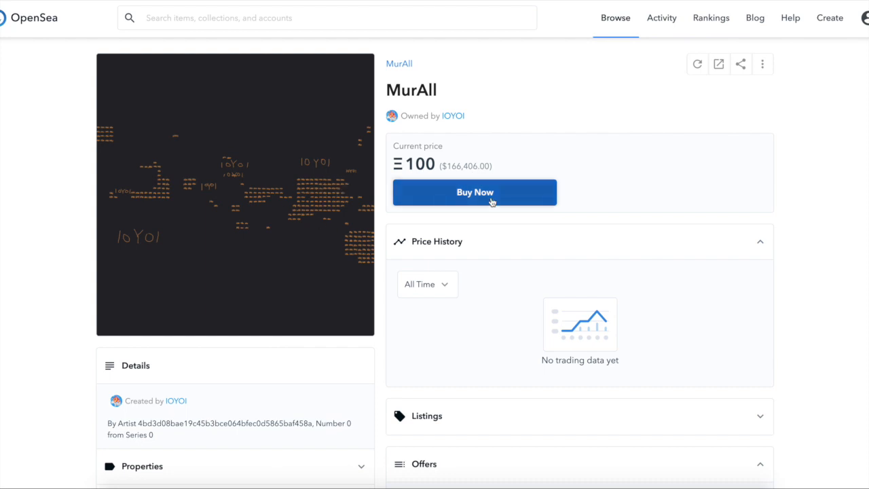
Look through the 100 ETH MurAll NFT's Price History, empty Offers and Trading History with listing and creation events.
{"action": "scroll", "scroll_direction": "down", "scroll_amount": 3}
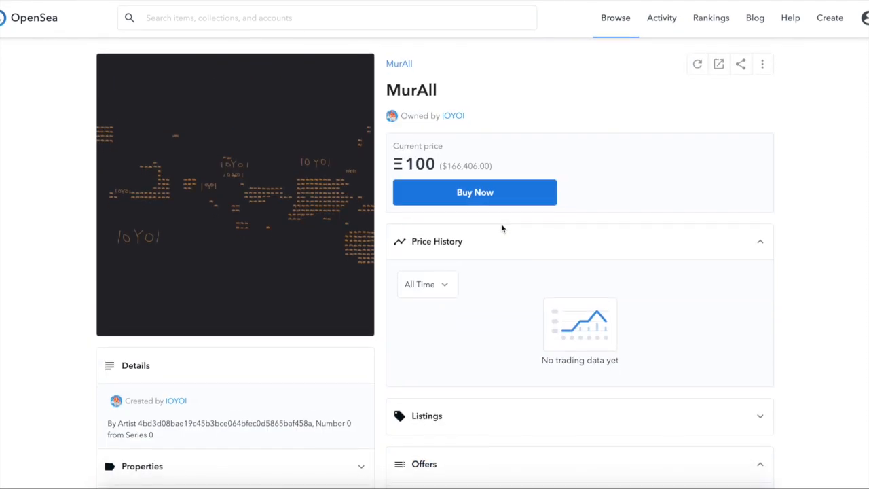
{"action": "mouse_move", "coordinate": [503, 228]}
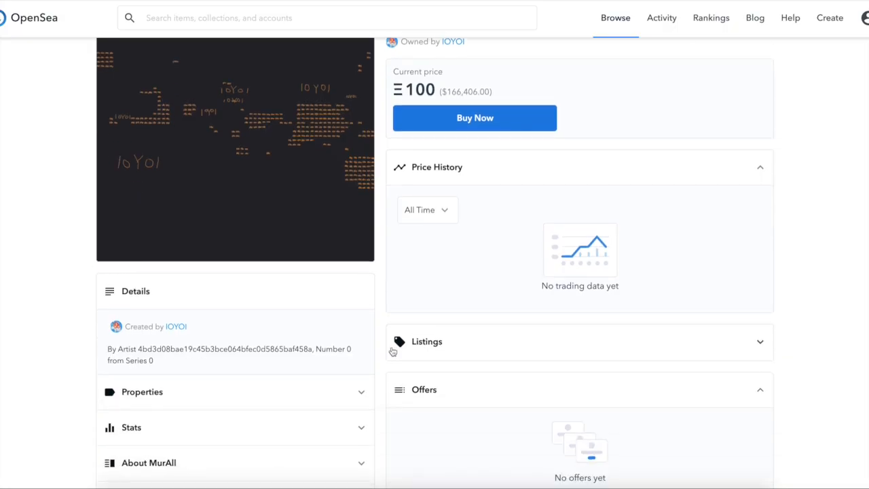
{"action": "scroll", "scroll_direction": "down", "scroll_amount": 3}
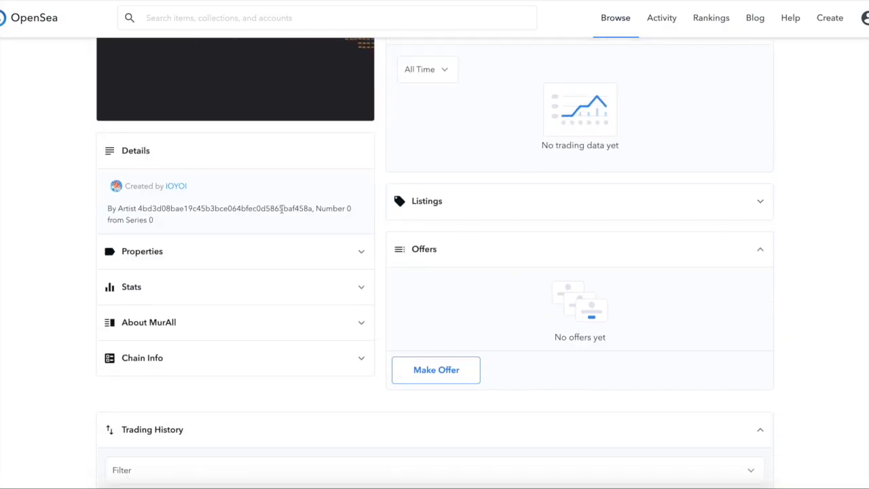
{"action": "scroll", "scroll_direction": "down", "scroll_amount": 3}
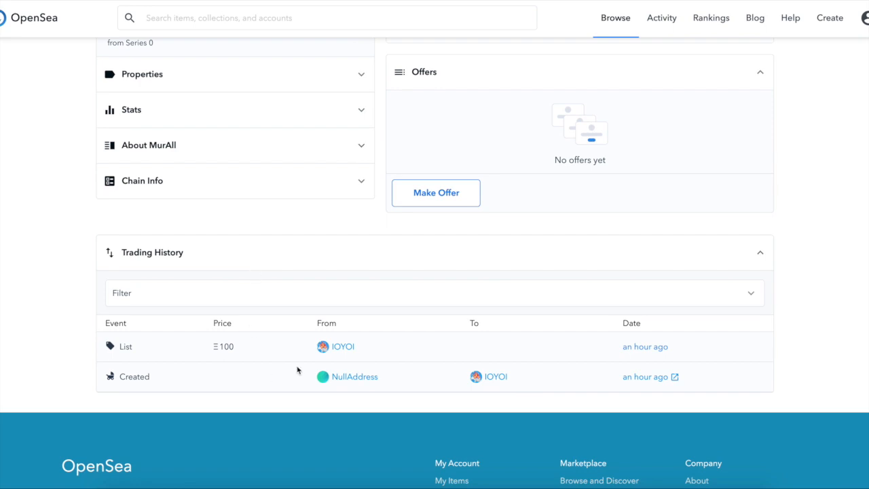
{"action": "scroll", "scroll_direction": "up", "scroll_amount": 3}
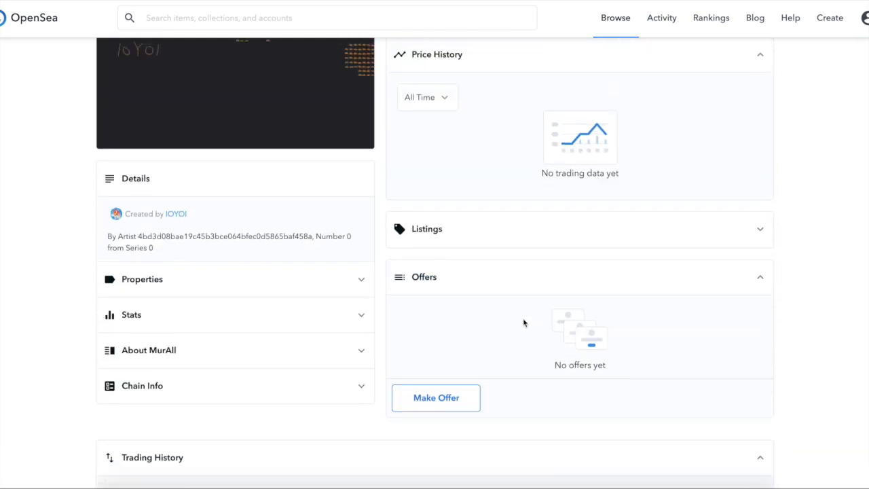
{"action": "scroll", "scroll_direction": "up", "scroll_amount": 3}
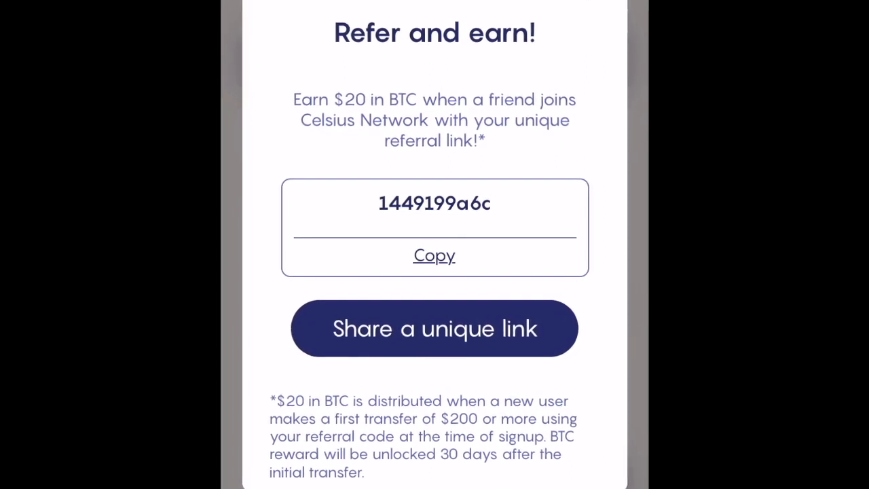
Scroll through Celsius's Refer and earn page past the referral code and Share a unique link button.
{"action": "scroll", "scroll_direction": "down", "scroll_amount": 3}
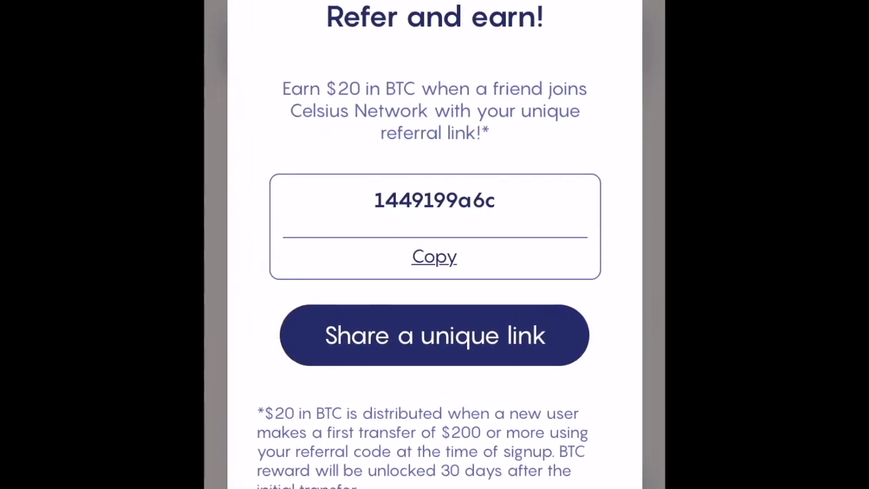
{"action": "scroll", "scroll_direction": "down", "scroll_amount": 3}
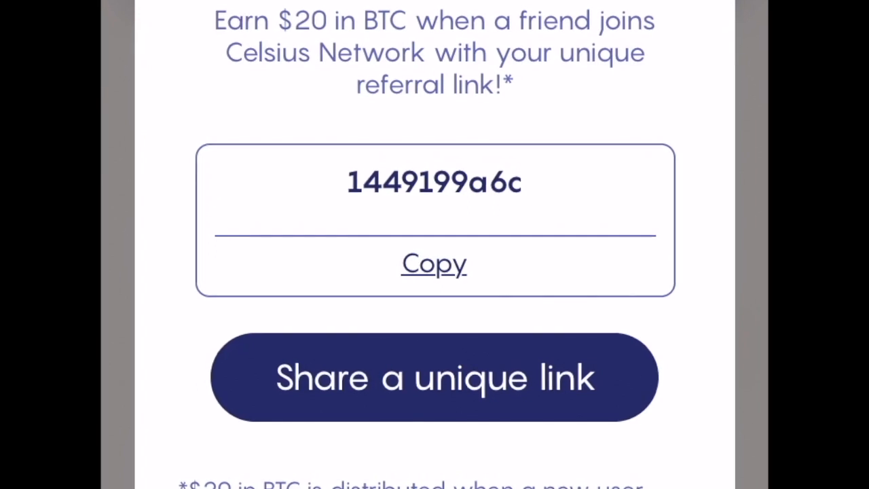
{"action": "scroll", "scroll_direction": "down", "scroll_amount": 3}
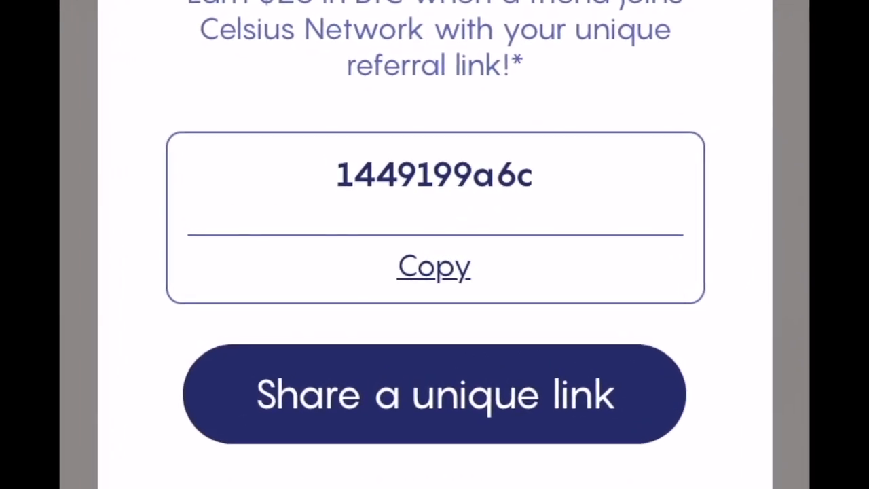
{"action": "scroll", "scroll_direction": "down", "scroll_amount": 3}
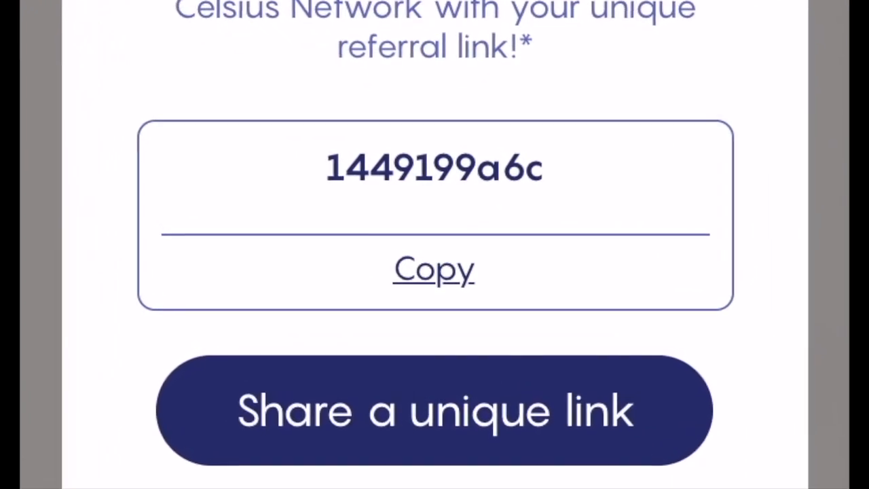
{"action": "scroll", "scroll_direction": "down", "scroll_amount": 3}
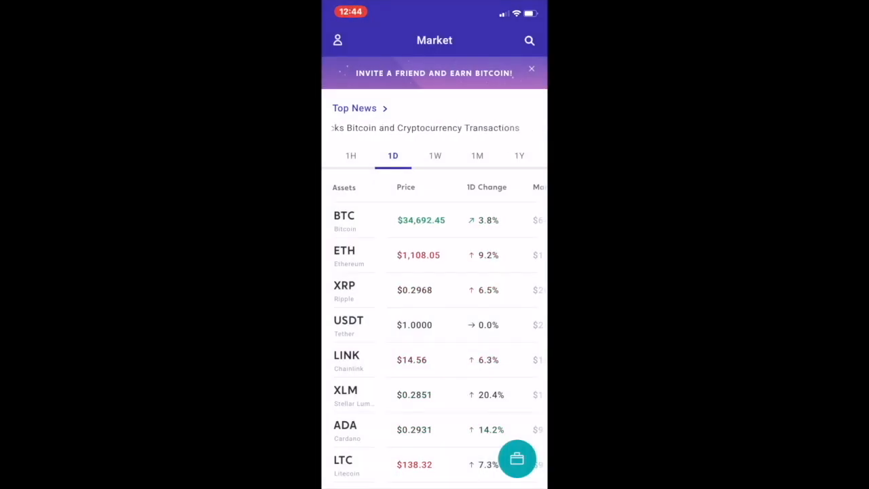
View Bitcoin's price details, start a Buy BTC order as a Limit order, then cancel it.
{"action": "left_click", "coordinate": [532, 68]}
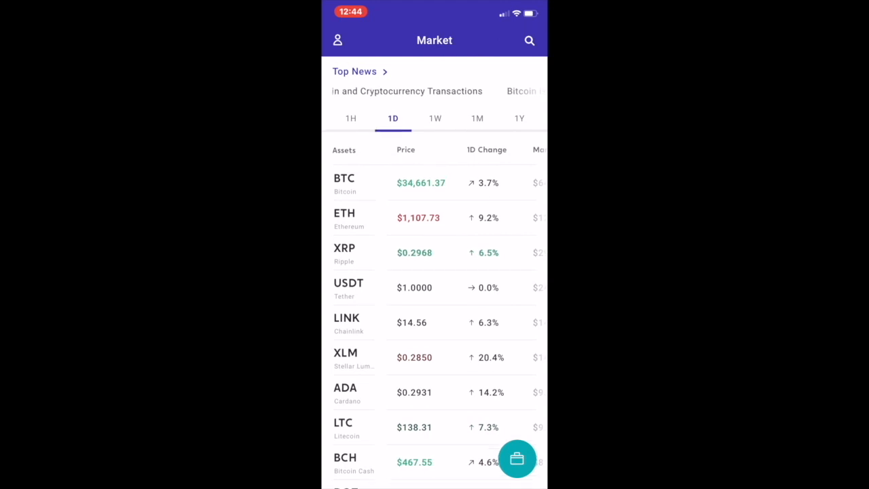
{"action": "left_click", "coordinate": [352, 183]}
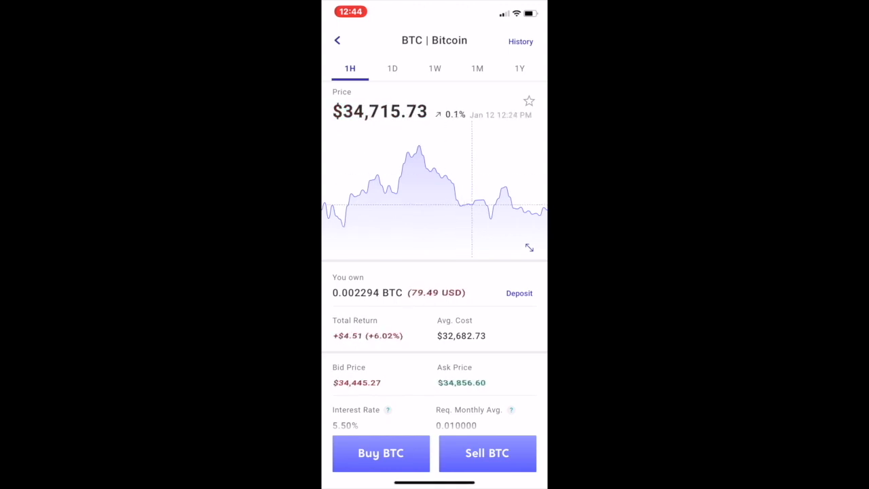
{"action": "left_click", "coordinate": [380, 453]}
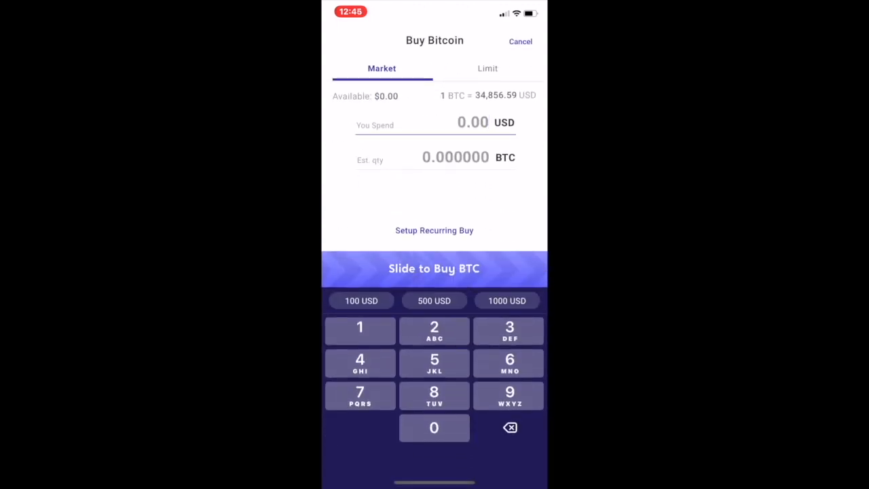
{"action": "left_click", "coordinate": [486, 67]}
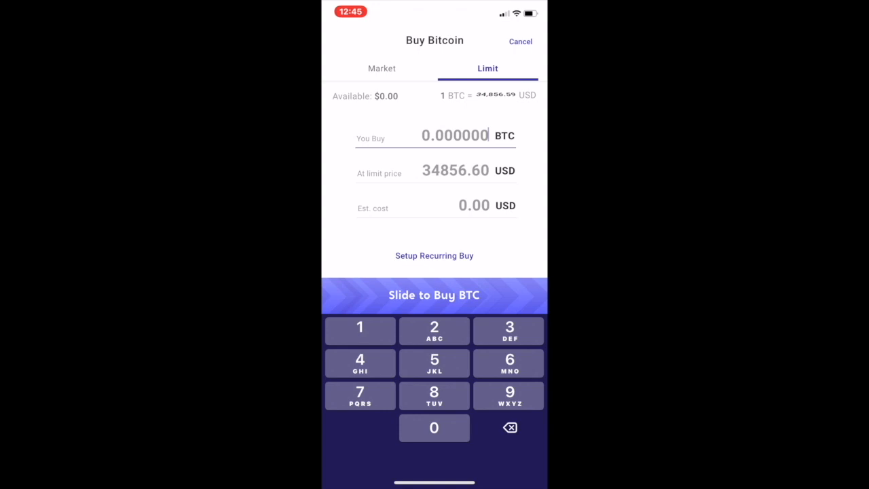
{"action": "left_click", "coordinate": [520, 41]}
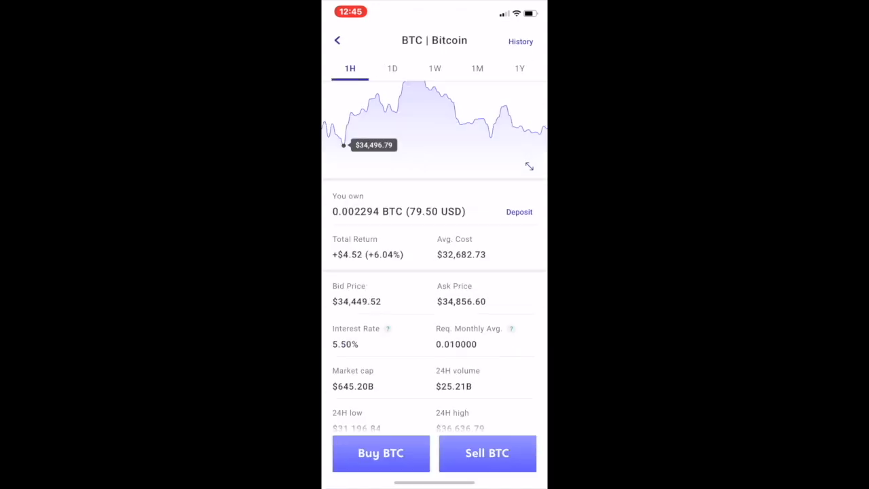
Return to the Market list and bring up the Refer a Friend sharing screen.
{"action": "left_click", "coordinate": [336, 41]}
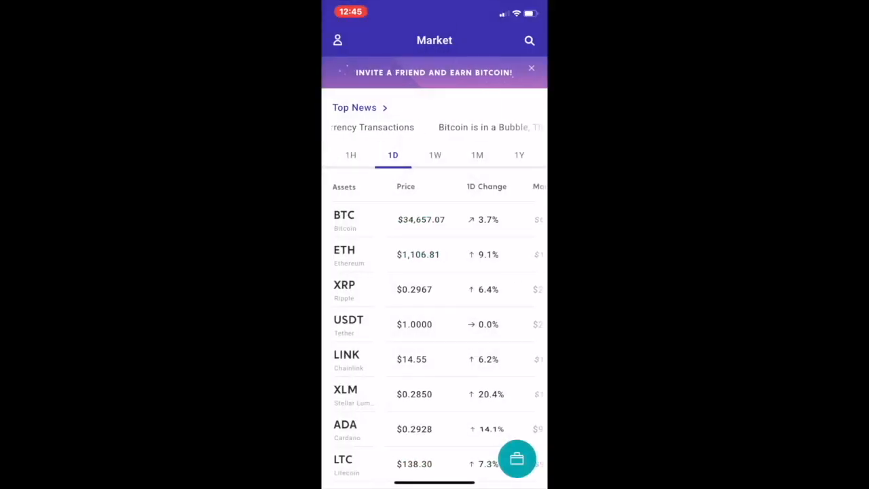
{"action": "left_click", "coordinate": [435, 73]}
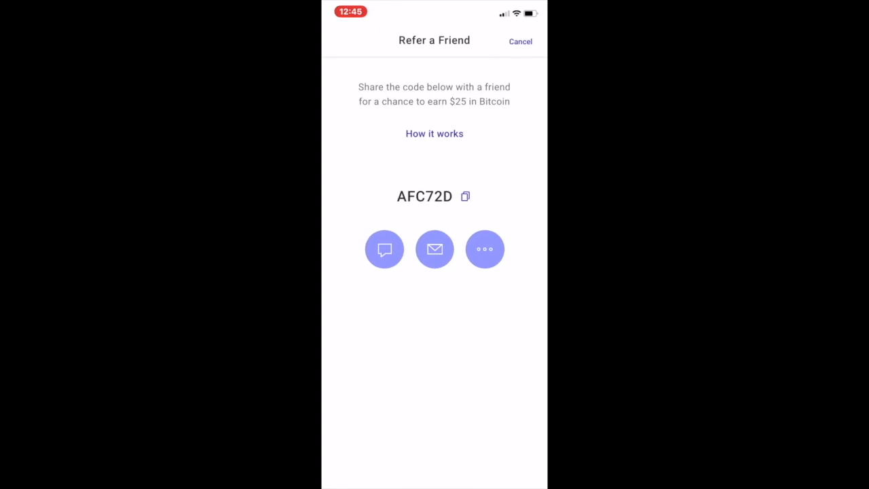
{"action": "left_click", "coordinate": [520, 41]}
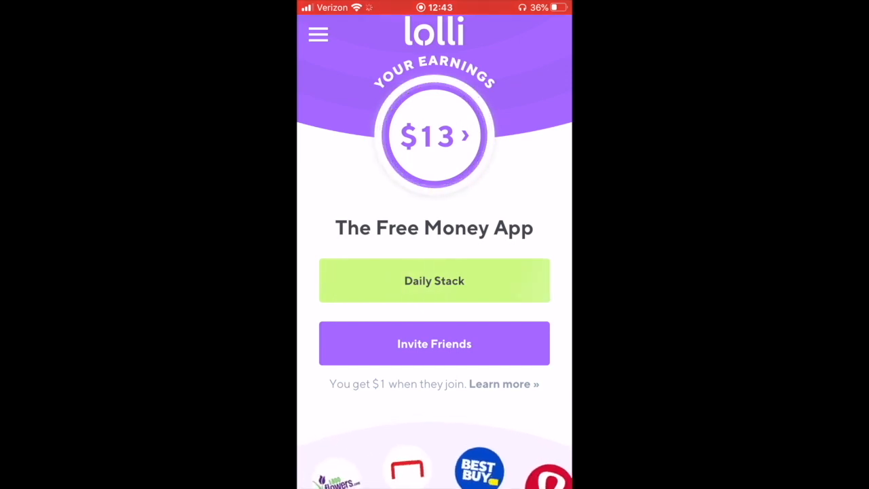
Open the Lolli wallet from Your Earnings to see the Daily Stack rewards history.
{"action": "left_click", "coordinate": [435, 279]}
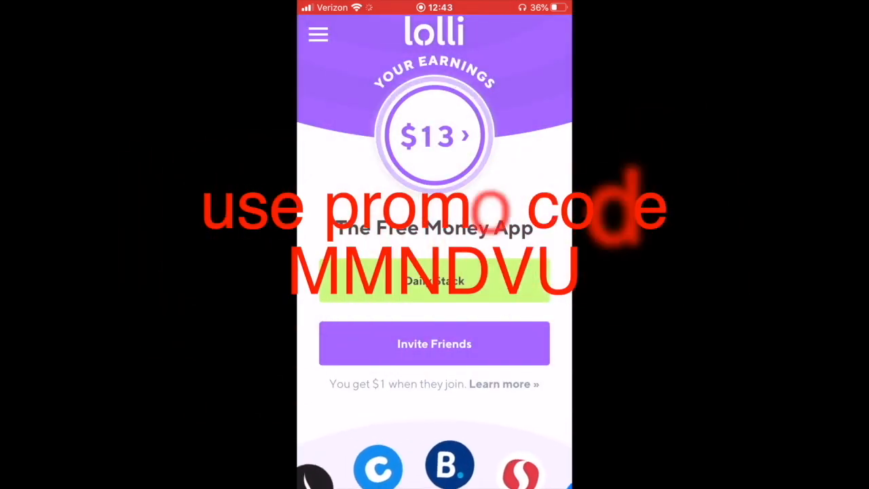
{"action": "left_click", "coordinate": [434, 136]}
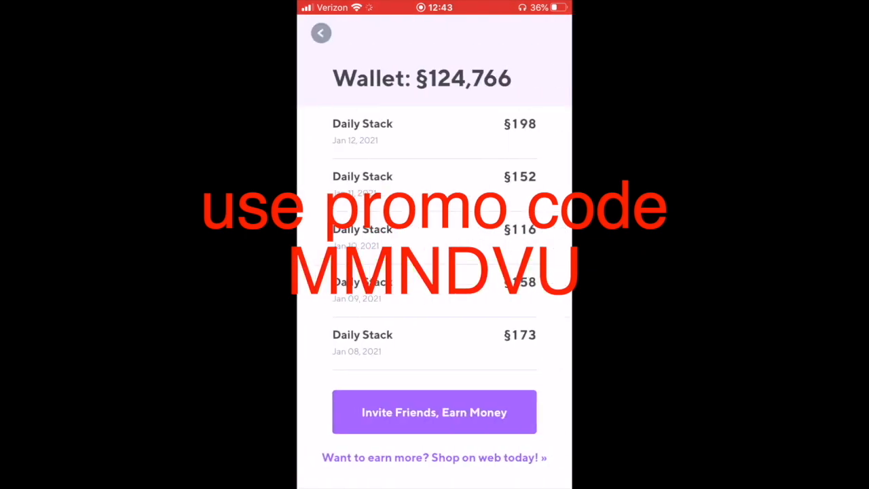